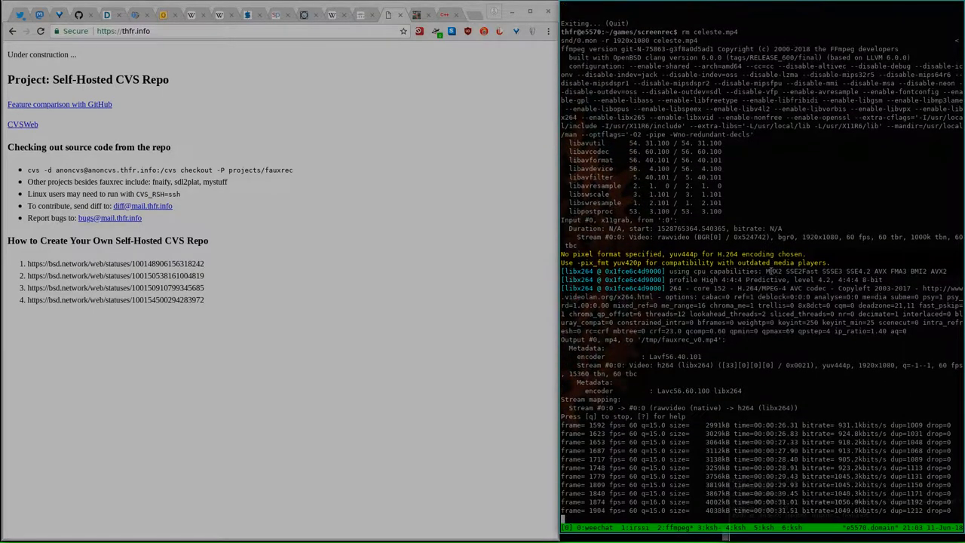
- Scroll through the running ffmpeg screen capture output in its tmux window
{"action": "scroll", "scroll_direction": "down", "scroll_amount": 3}
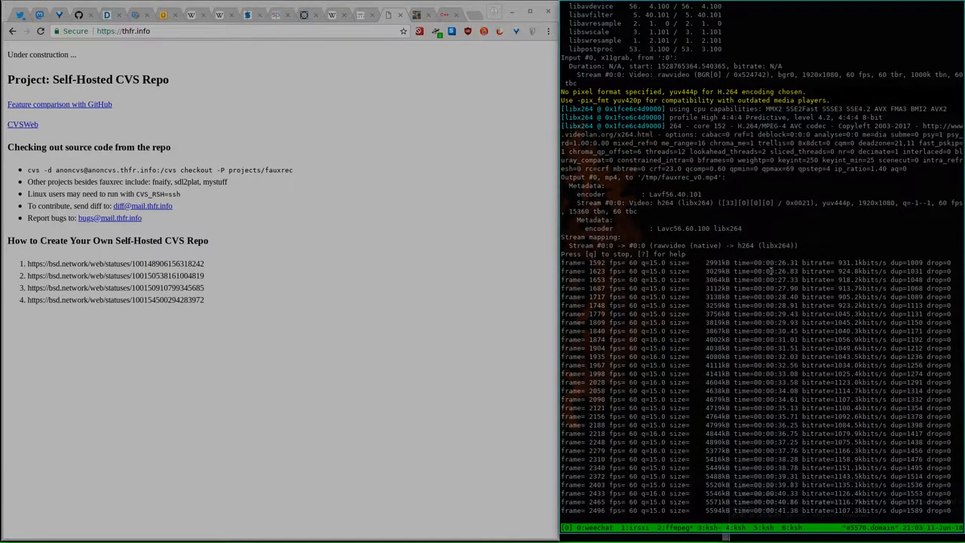
{"action": "scroll", "scroll_direction": "down", "scroll_amount": 3}
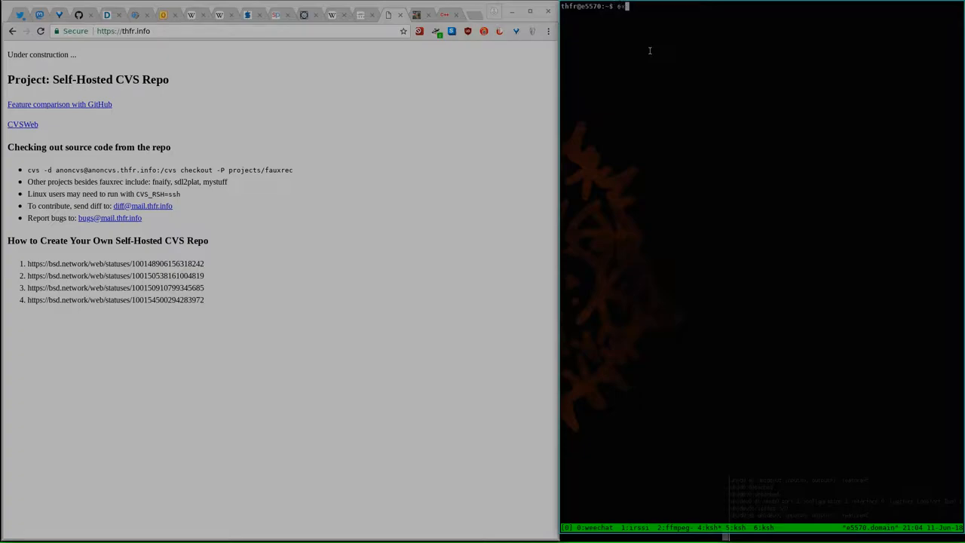
{"action": "key", "text": "Return"}
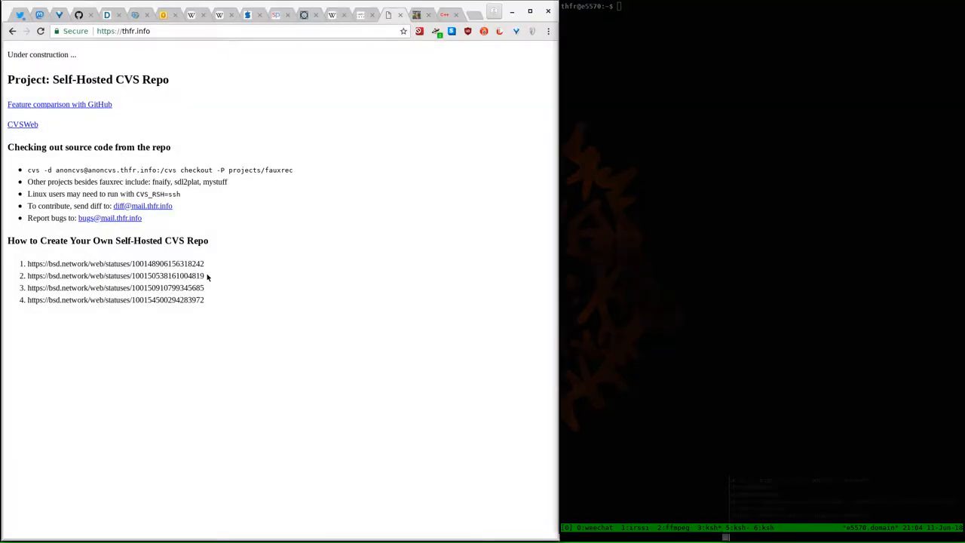
{"action": "mouse_move", "coordinate": [221, 287]}
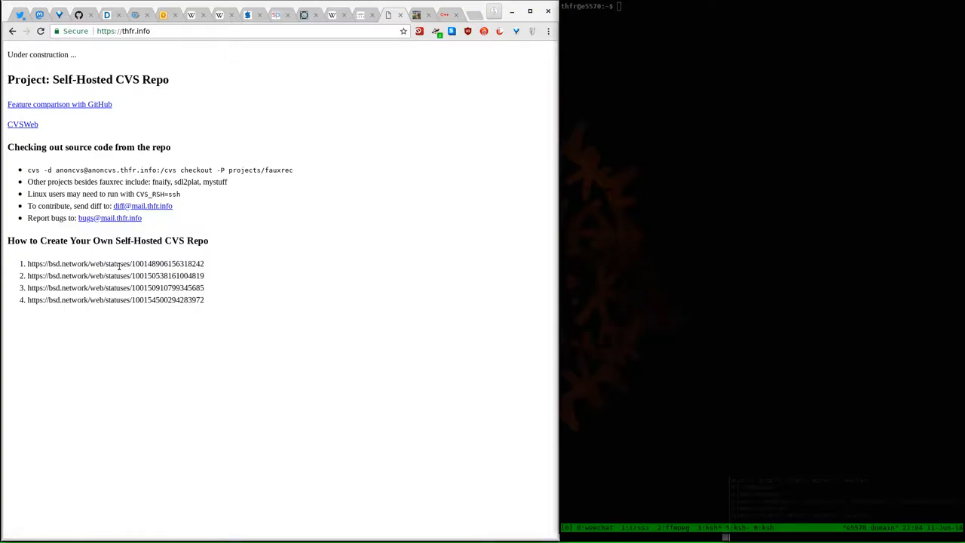
{"action": "mouse_move", "coordinate": [62, 251]}
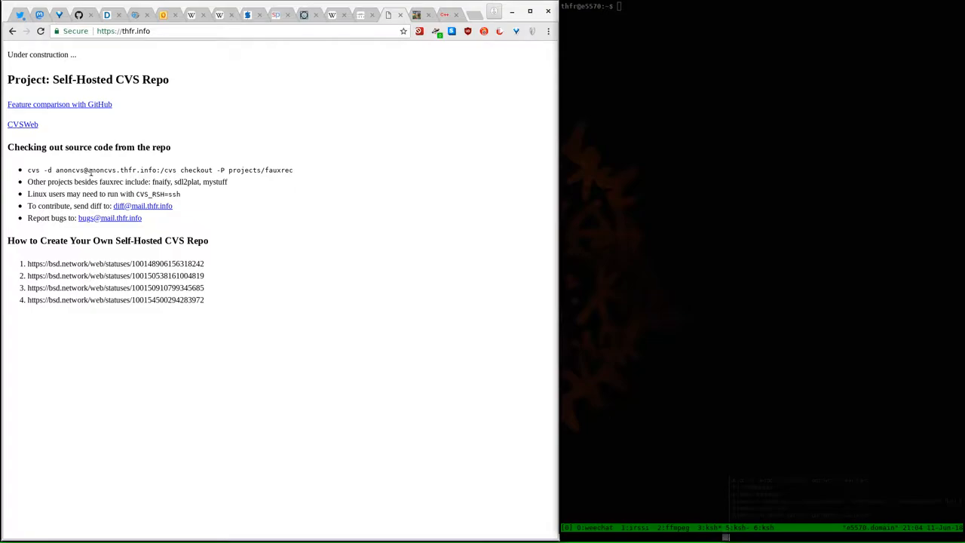
{"action": "mouse_move", "coordinate": [22, 136]}
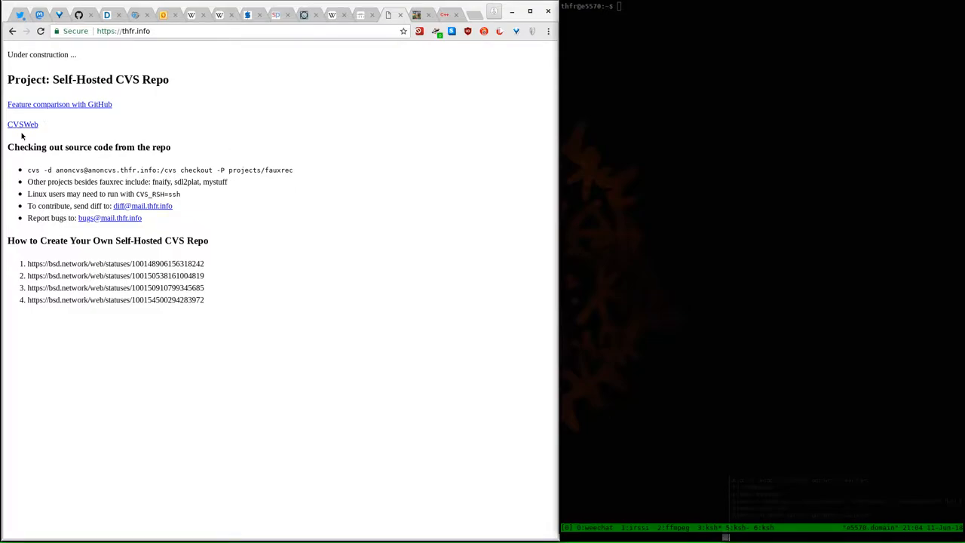
{"action": "mouse_move", "coordinate": [252, 149]}
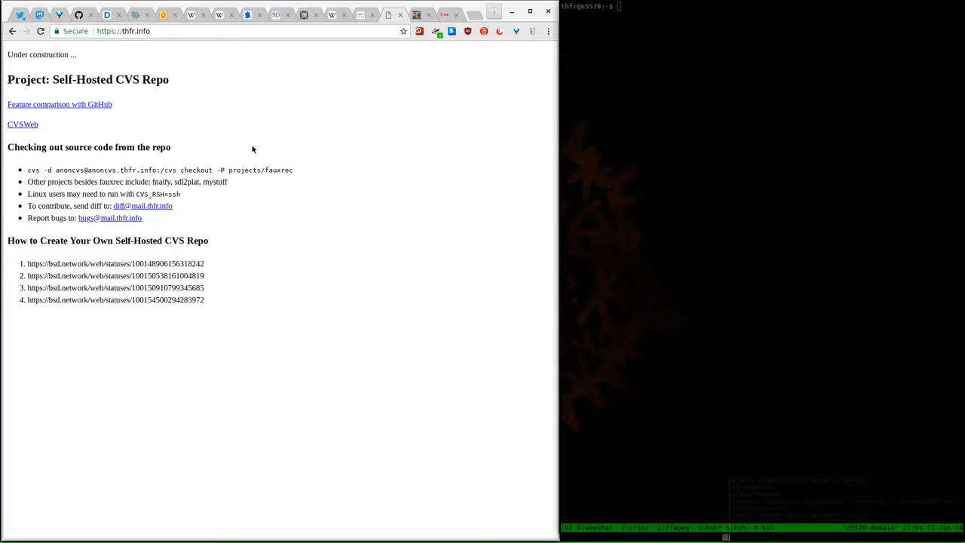
{"action": "mouse_move", "coordinate": [22, 124]}
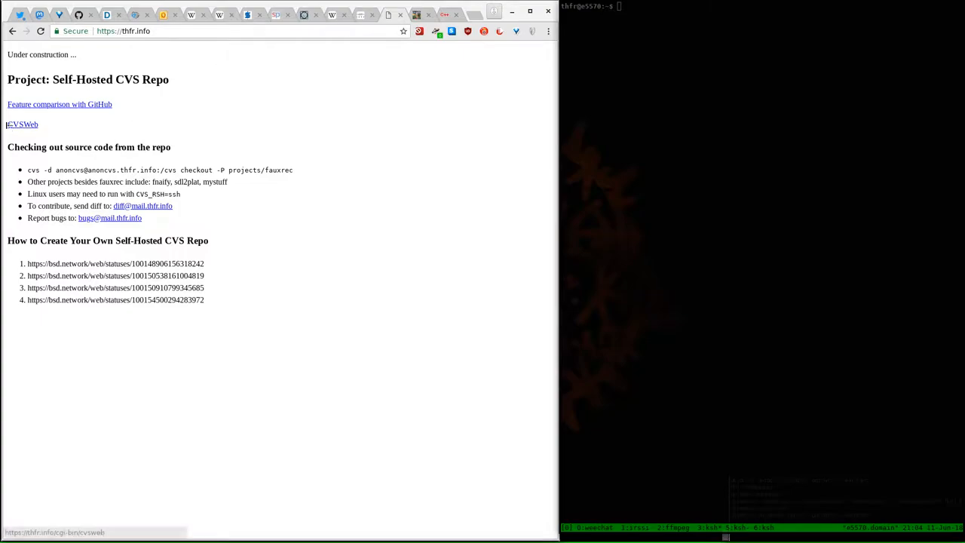
- Browse CVSWeb through projects/fmodstudiostub to the fmodstudio.c revision log
{"action": "left_click", "coordinate": [21, 124]}
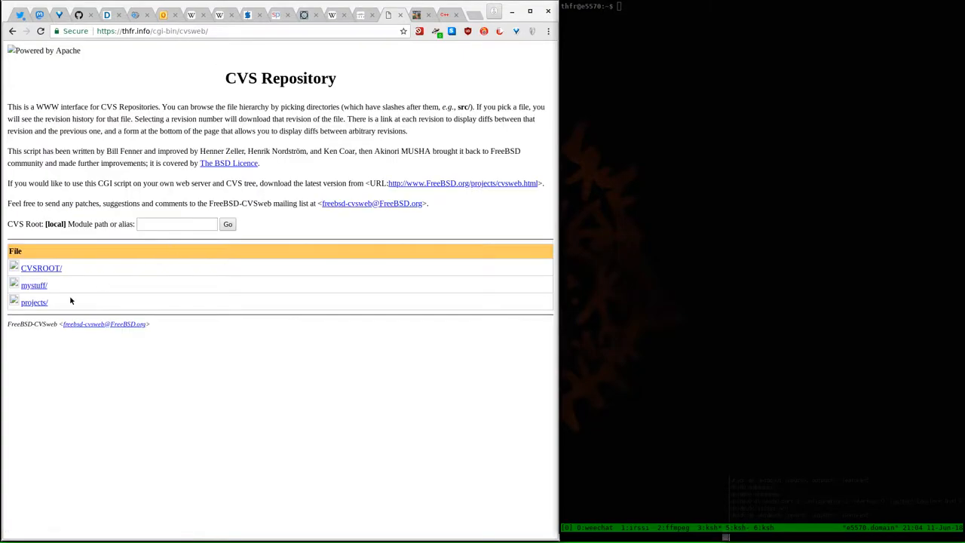
{"action": "left_click", "coordinate": [34, 303]}
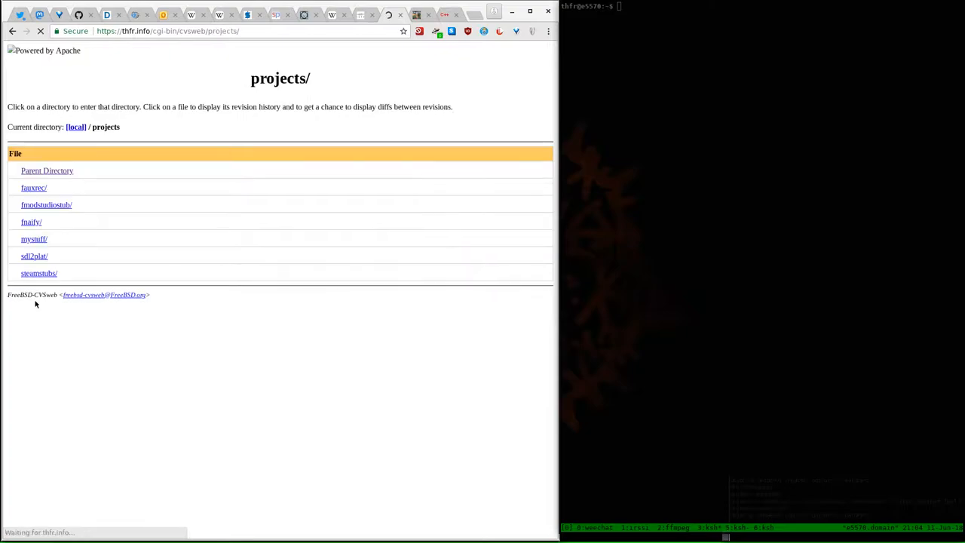
{"action": "left_click", "coordinate": [46, 204]}
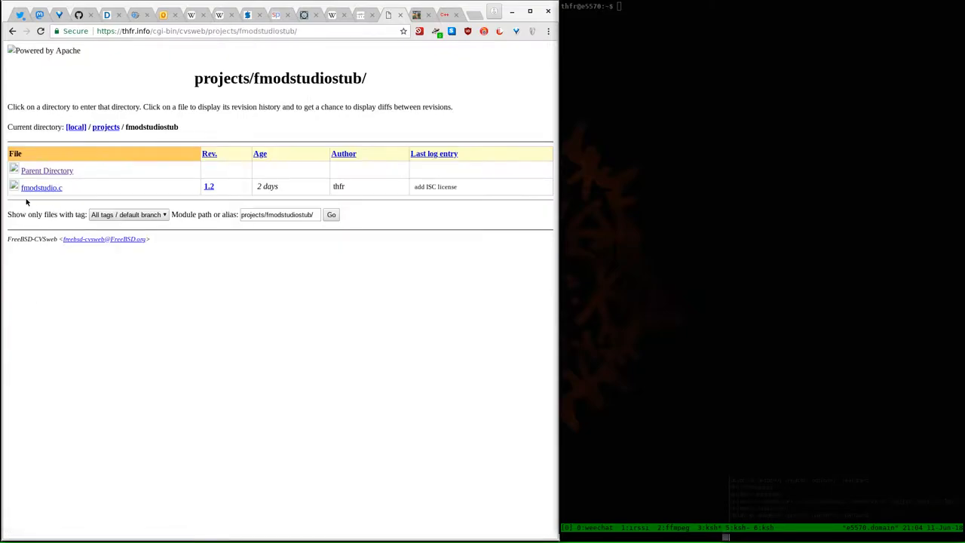
{"action": "left_click", "coordinate": [41, 187]}
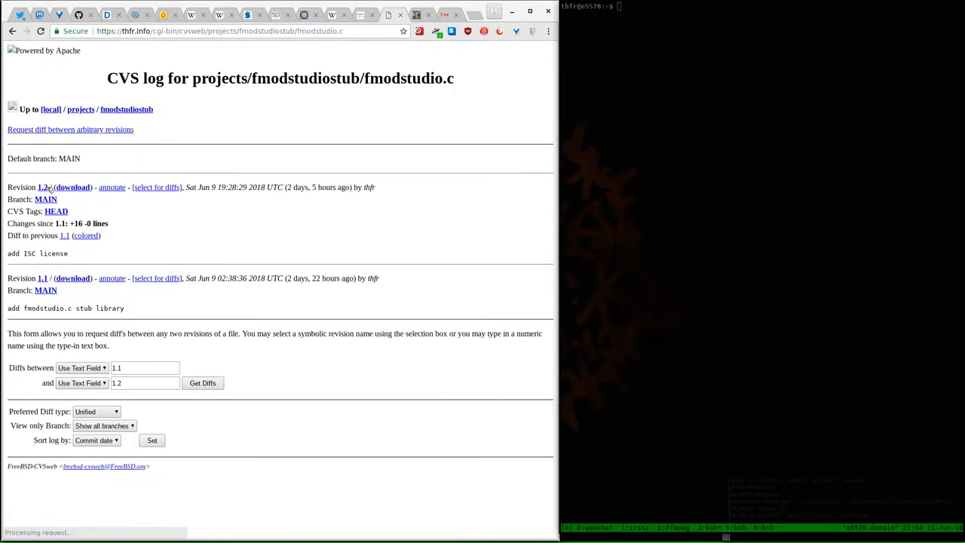
- View revision 1.2 source, return to the revision log, and show the history list
{"action": "left_click", "coordinate": [73, 187]}
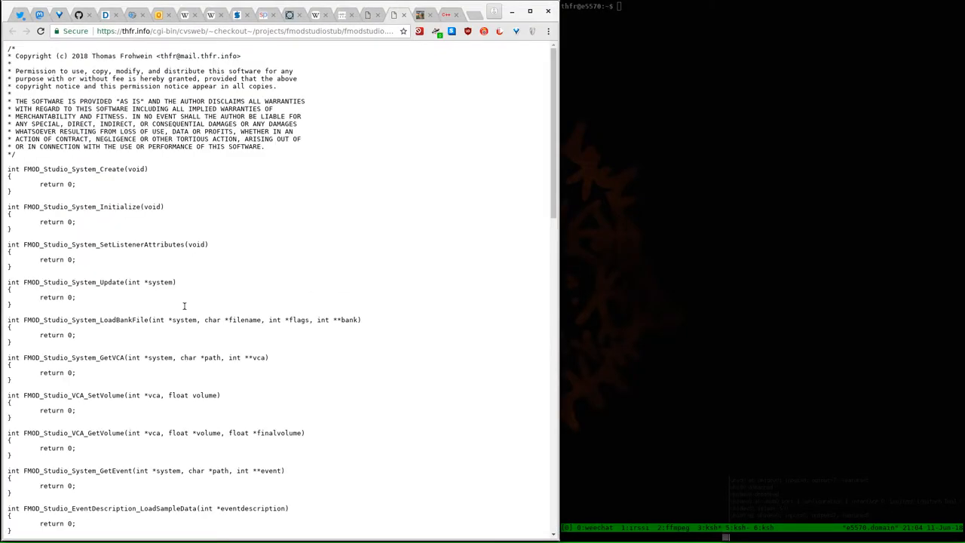
{"action": "right_click", "coordinate": [85, 273]}
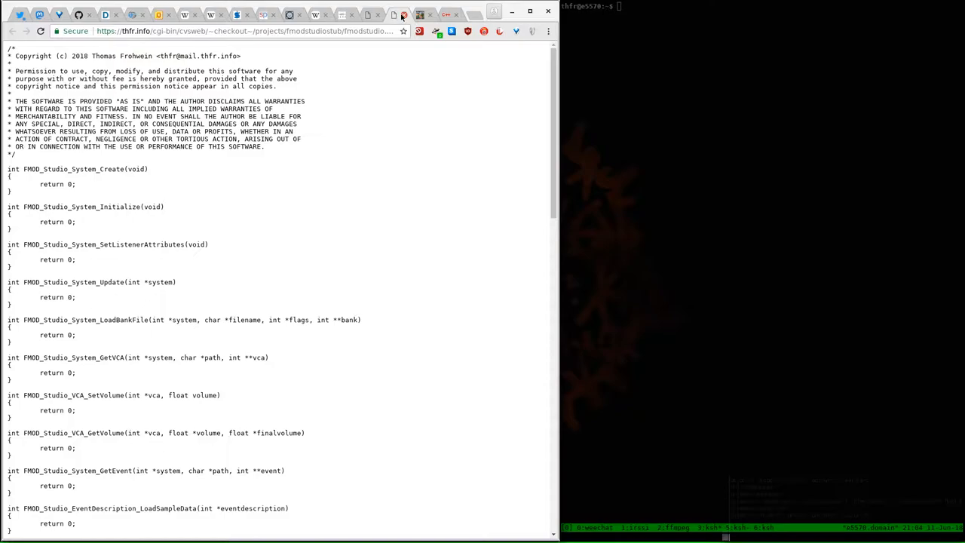
{"action": "left_click", "coordinate": [12, 31]}
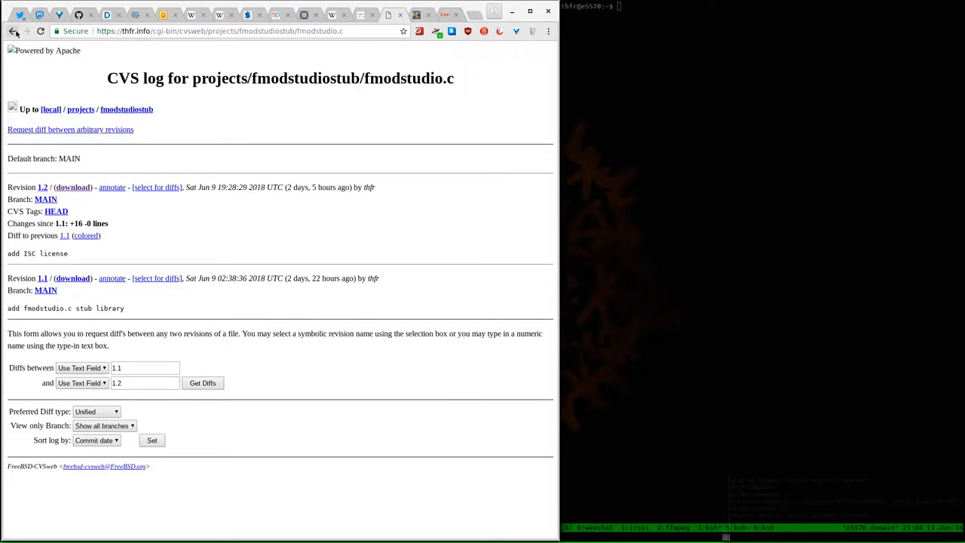
{"action": "left_click", "coordinate": [13, 31]}
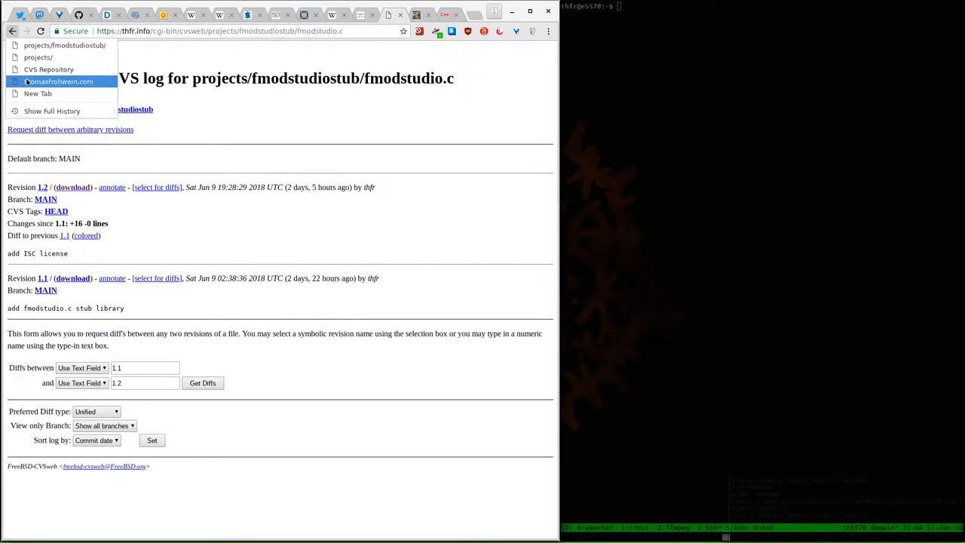
- Return Chromium to the Self-Hosted CVS Repo page and refocus the terminal
{"action": "left_click", "coordinate": [59, 81]}
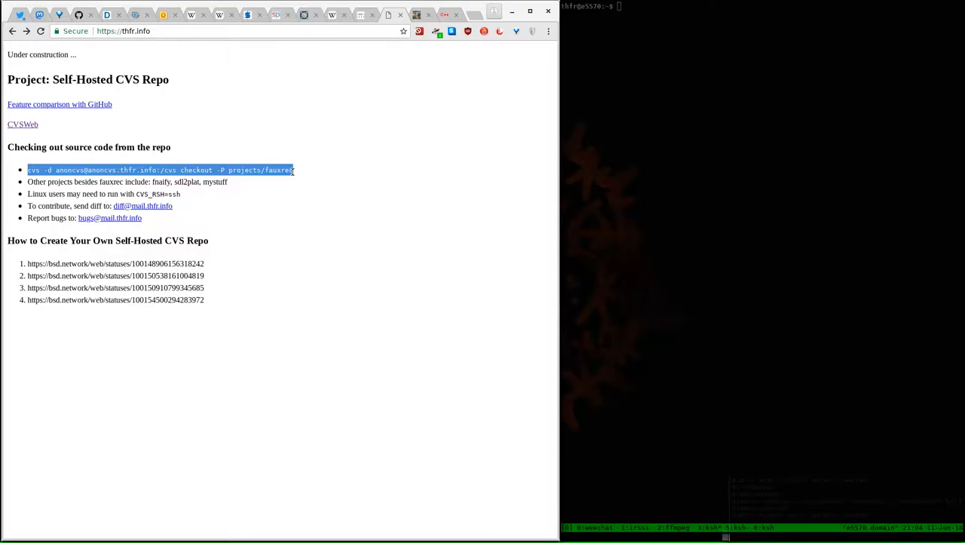
{"action": "left_click", "coordinate": [518, 148]}
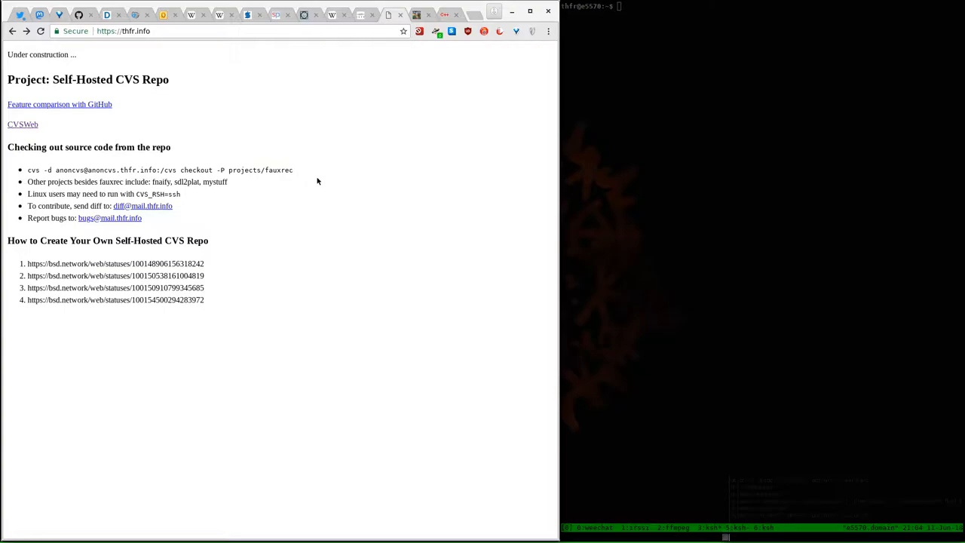
{"action": "left_click", "coordinate": [774, 237]}
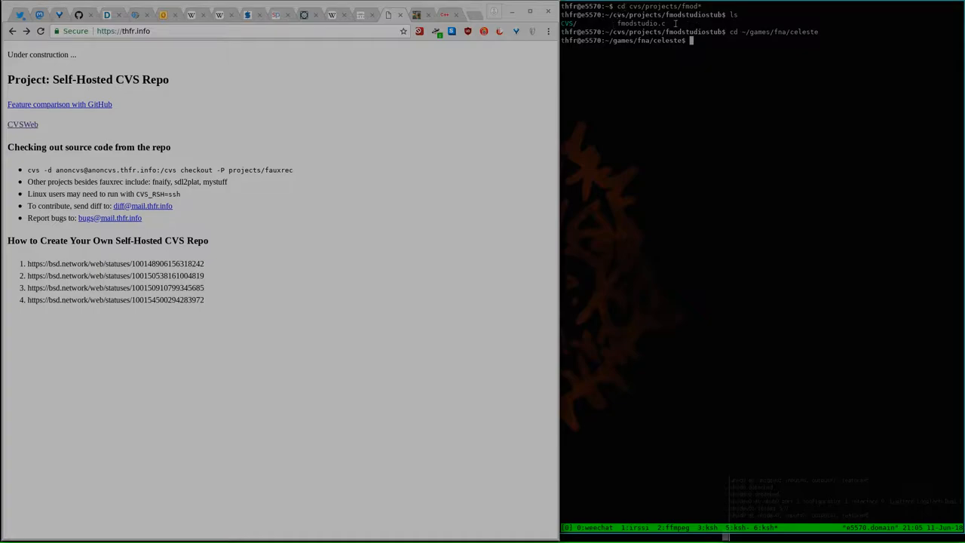
{"action": "mouse_move", "coordinate": [740, 83]}
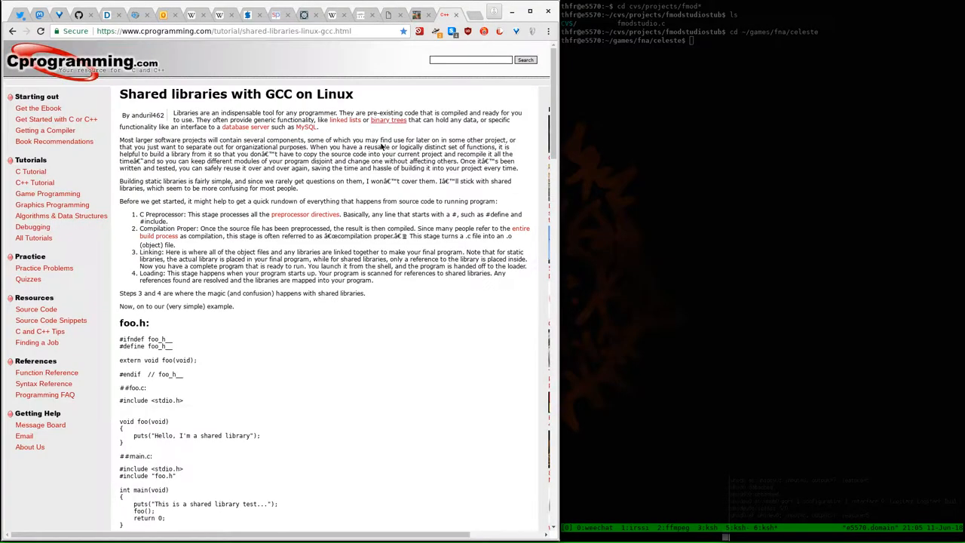
{"action": "scroll", "scroll_direction": "down", "scroll_amount": 3}
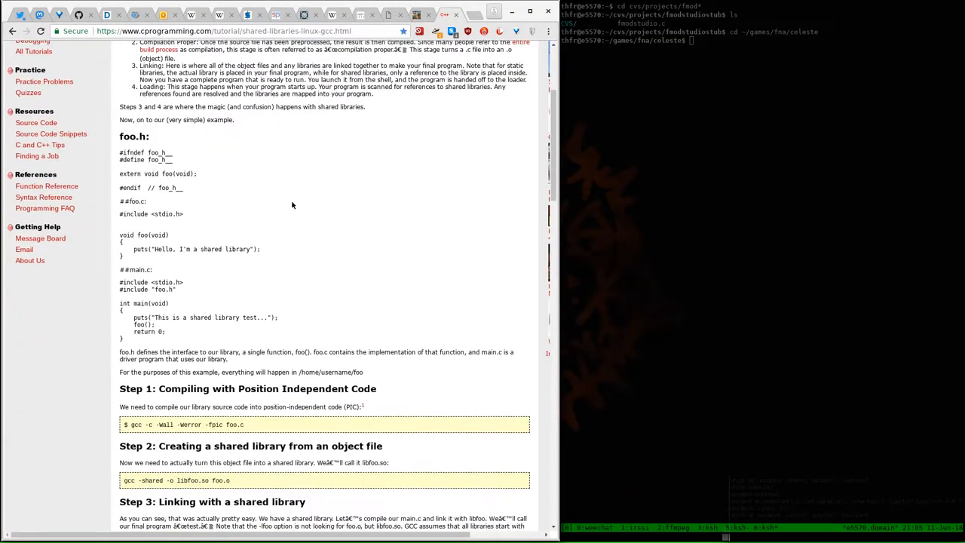
{"action": "scroll", "scroll_direction": "down", "scroll_amount": 3}
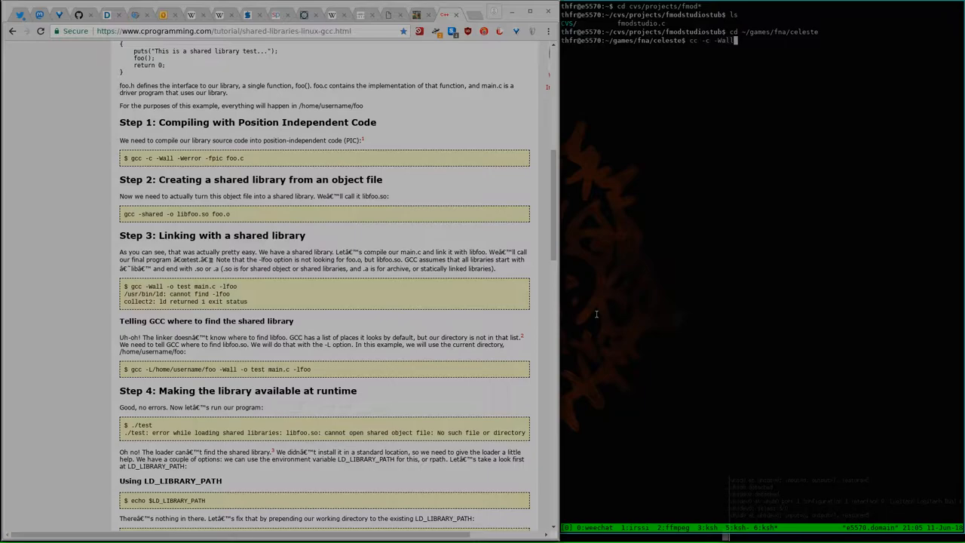
- Compile ~/cvs/projects/fmodstudiostub/fmodstudio.c with -Wall -Werror -fpic
{"action": "type", "text": "-Werror"}
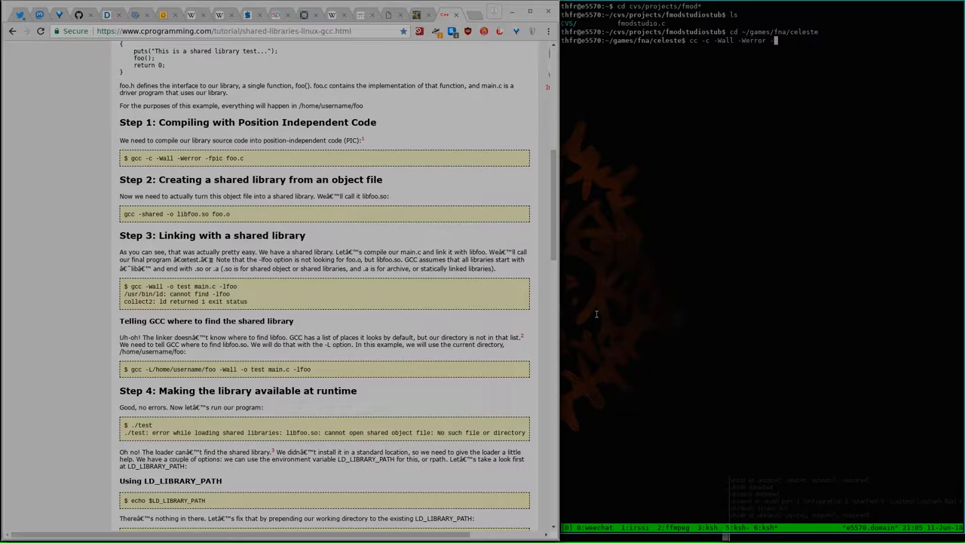
{"action": "type", "text": "-fpic"}
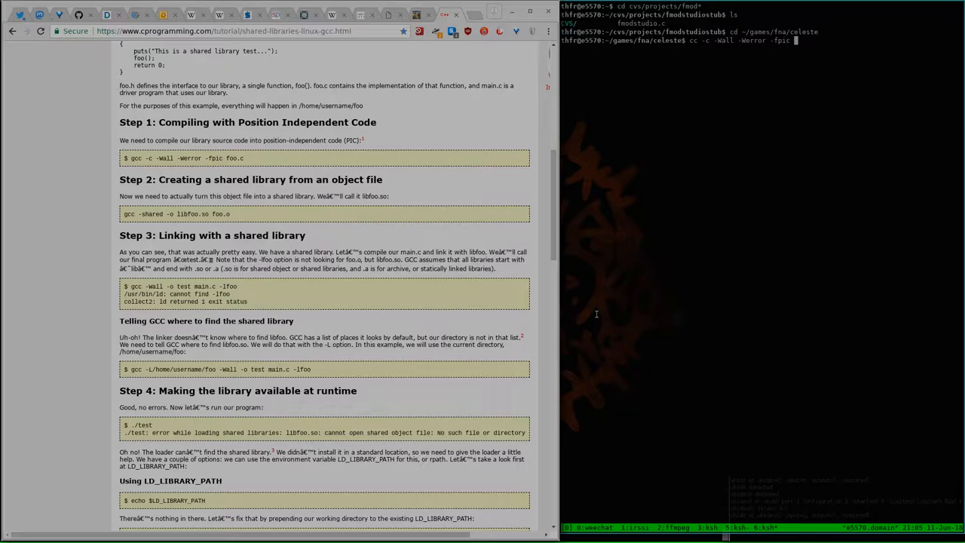
{"action": "type", "text": "~/cvs"}
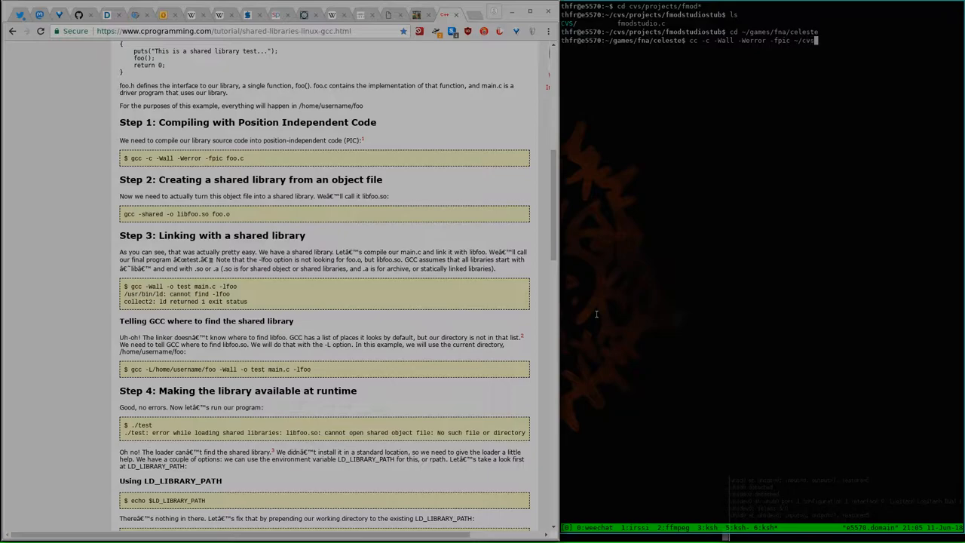
{"action": "type", "text": "projects/fmodstudiostub/fmodstudio.c"}
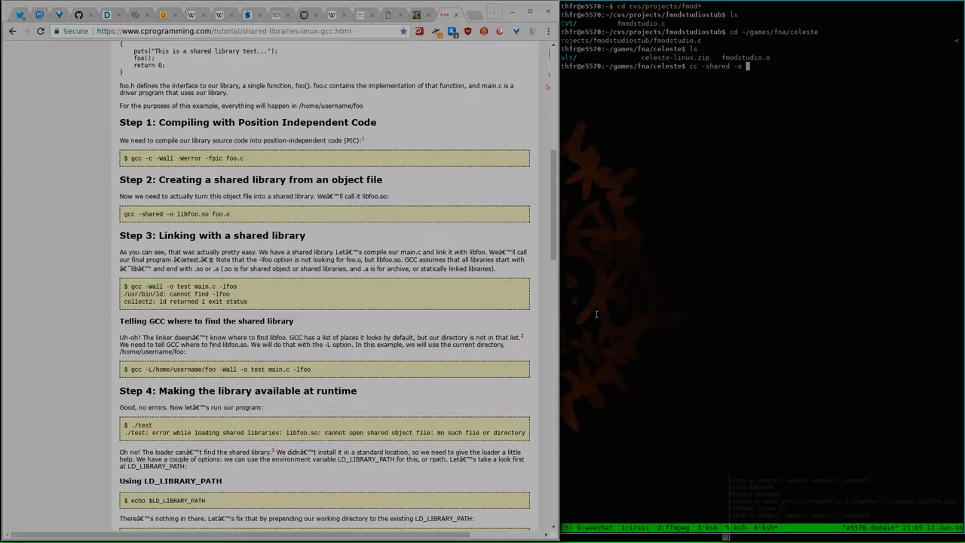
- Link fmodstudio.o into libfmodstudio.so and begin removing the *.o files
{"action": "type", "text": "libfmodstudio.so fmodstudi"}
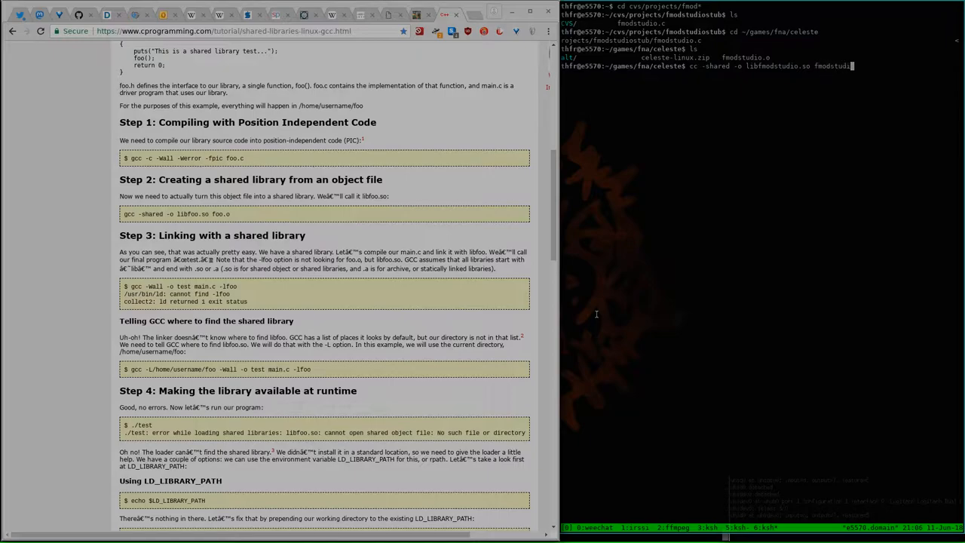
{"action": "key", "text": "Return"}
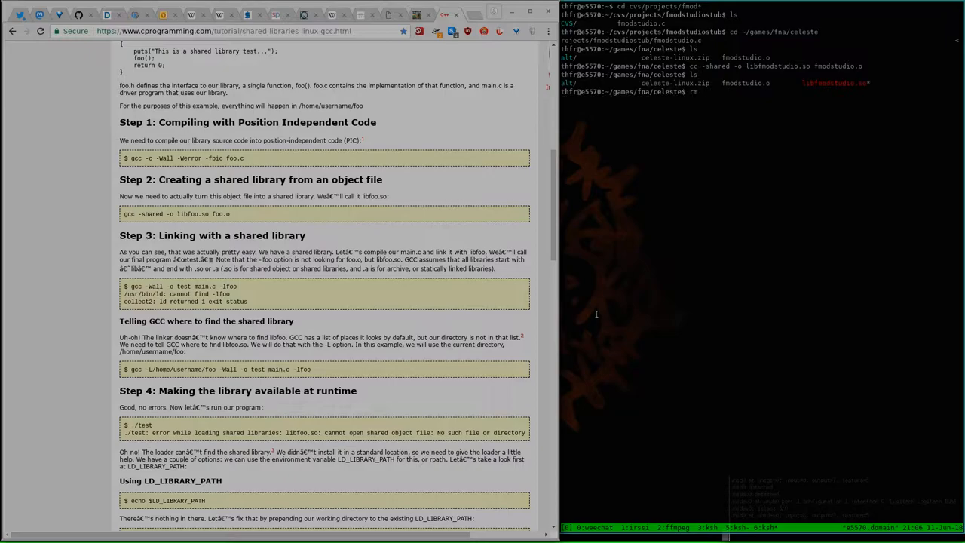
{"action": "type", "text": "*.o"}
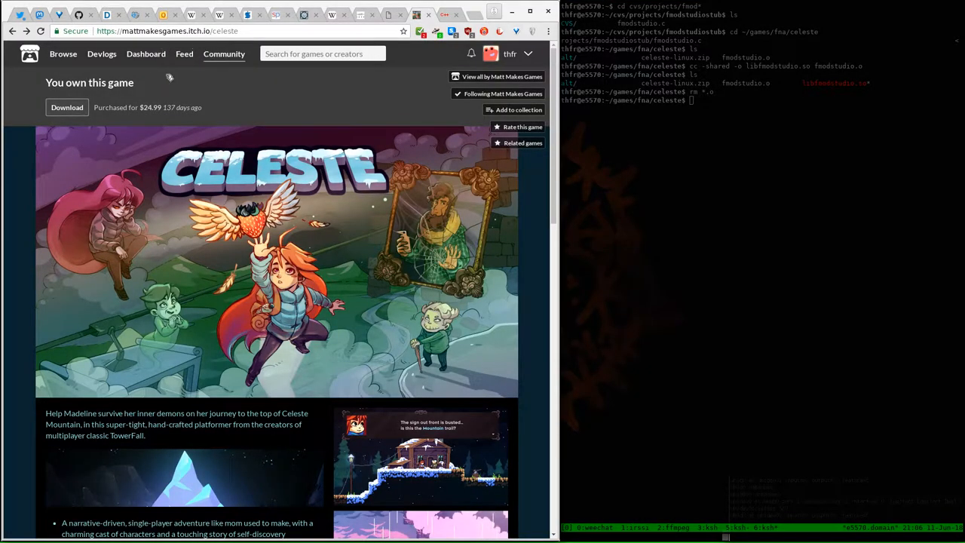
{"action": "scroll", "scroll_direction": "down", "scroll_amount": 3}
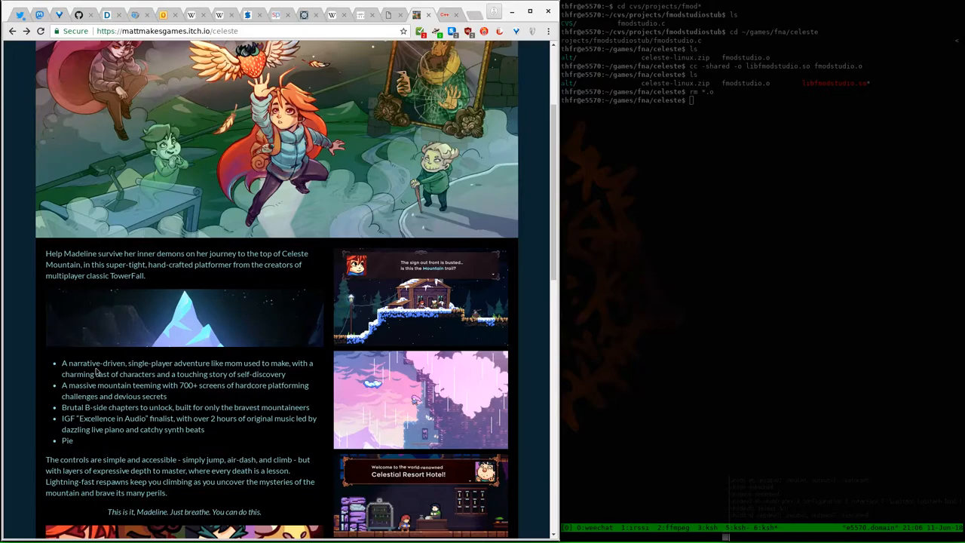
{"action": "scroll", "scroll_direction": "down", "scroll_amount": 3}
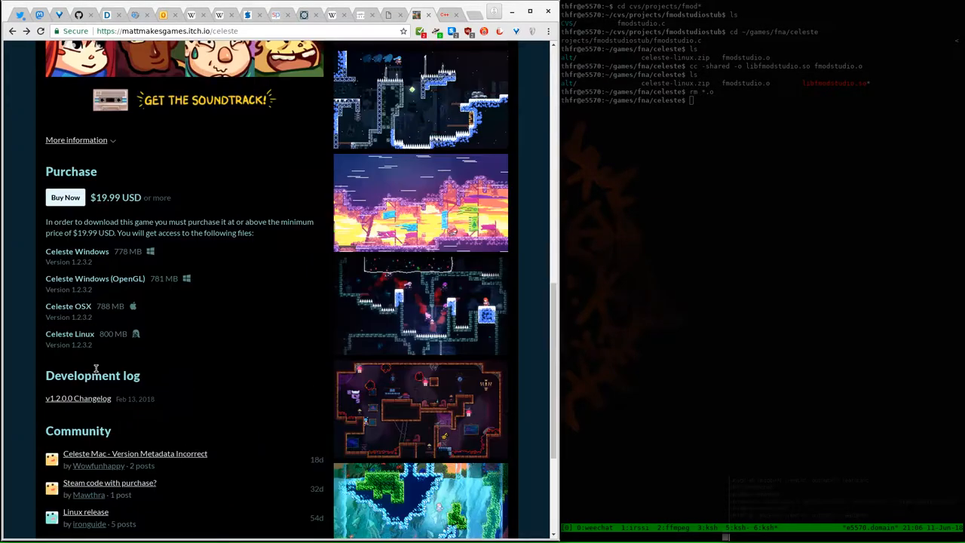
{"action": "scroll", "scroll_direction": "down", "scroll_amount": 3}
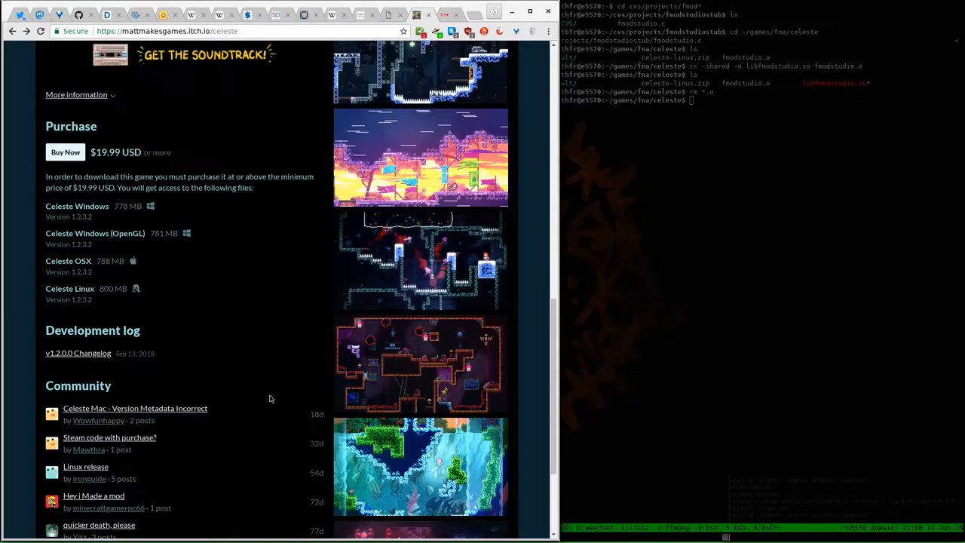
{"action": "scroll", "scroll_direction": "up", "scroll_amount": 3}
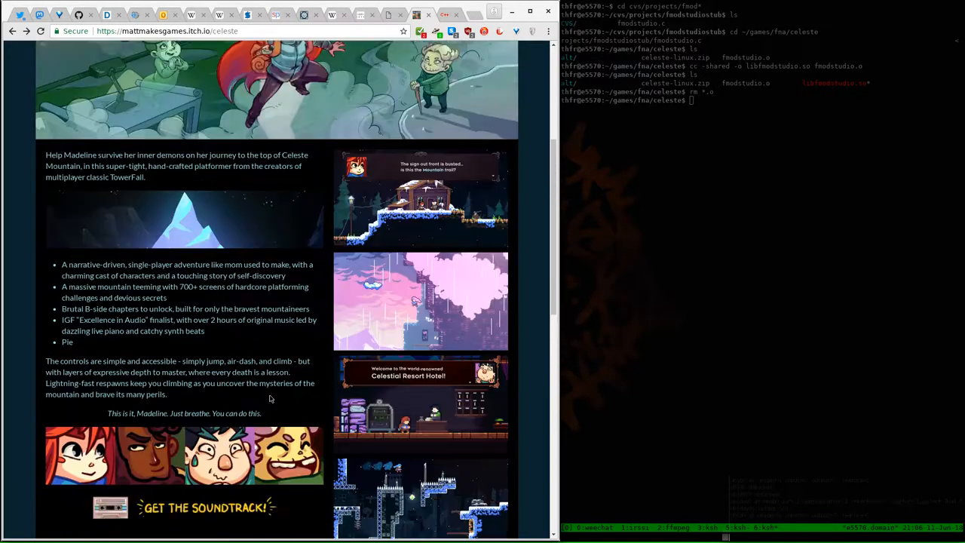
{"action": "scroll", "scroll_direction": "up", "scroll_amount": 3}
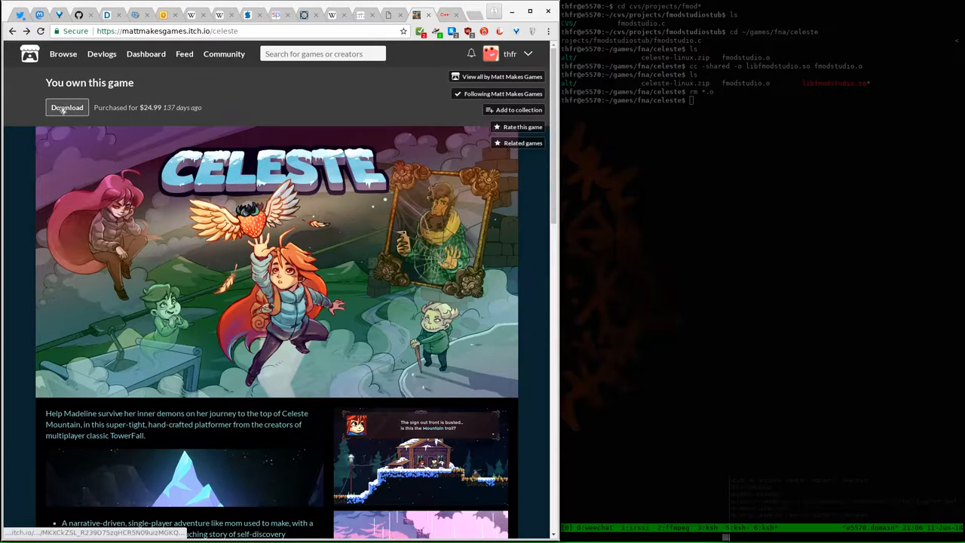
- Use the Download button under 'You own this game' on Celeste's itch.io page
{"action": "left_click", "coordinate": [67, 107]}
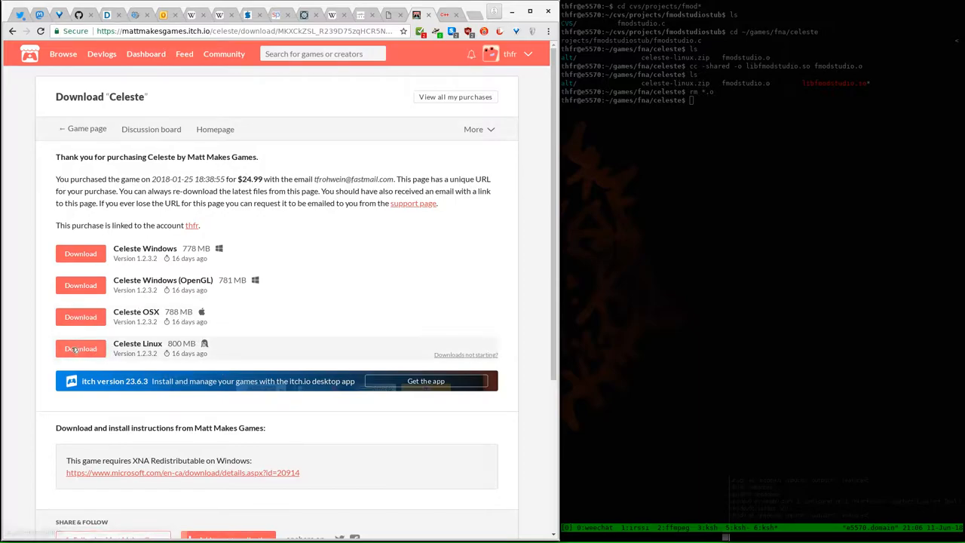
{"action": "mouse_move", "coordinate": [425, 290]}
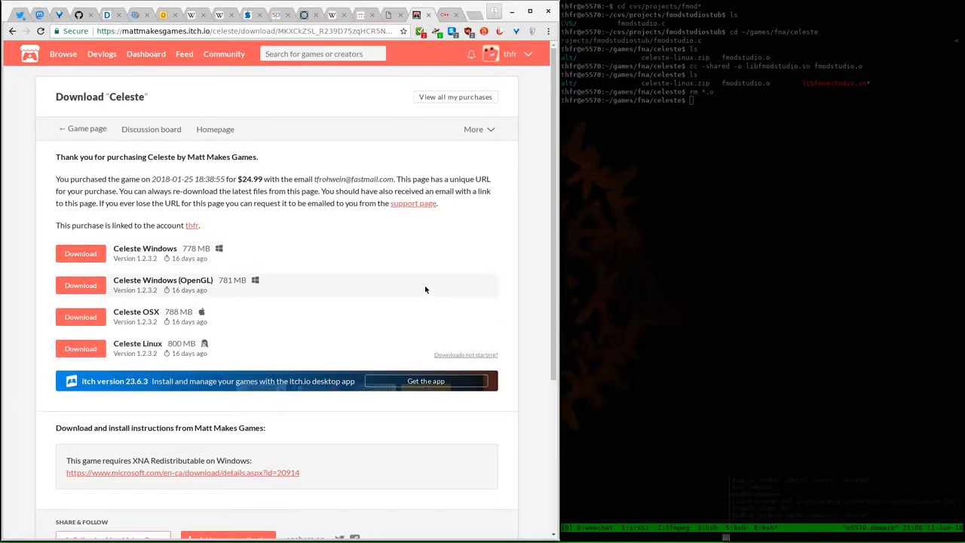
{"action": "mouse_move", "coordinate": [377, 274]}
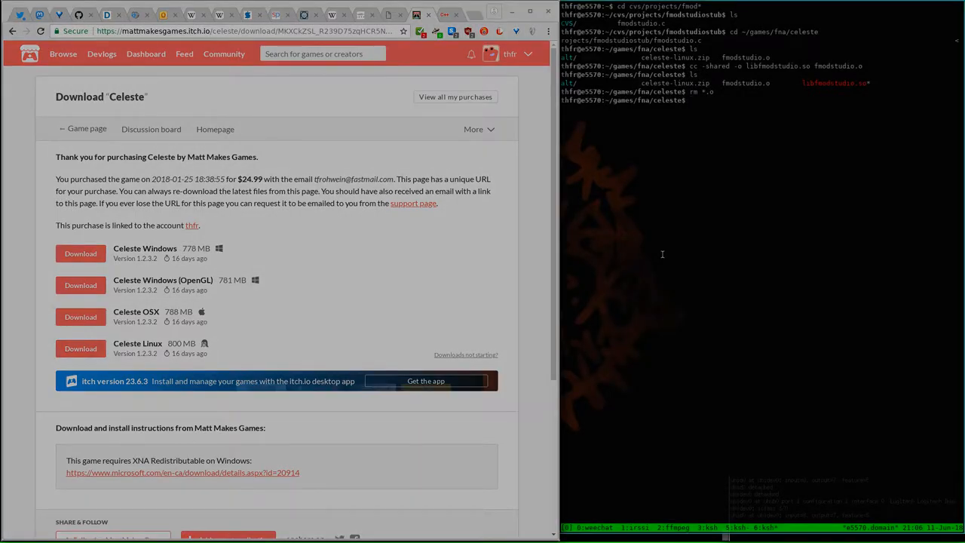
- Make an unzipped directory and extract the Celeste Linux zip into it
{"action": "type", "text": "mkdir unzip"}
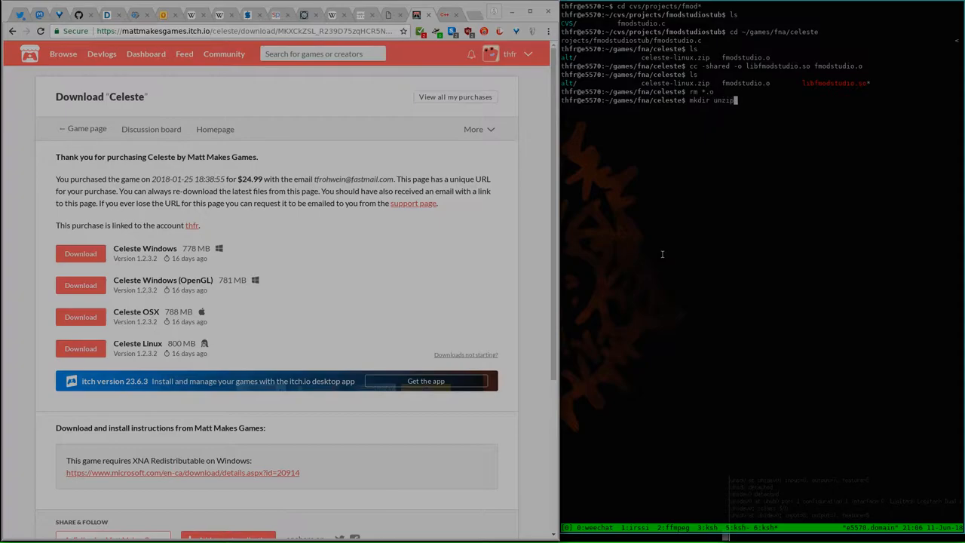
{"action": "key", "text": "Return"}
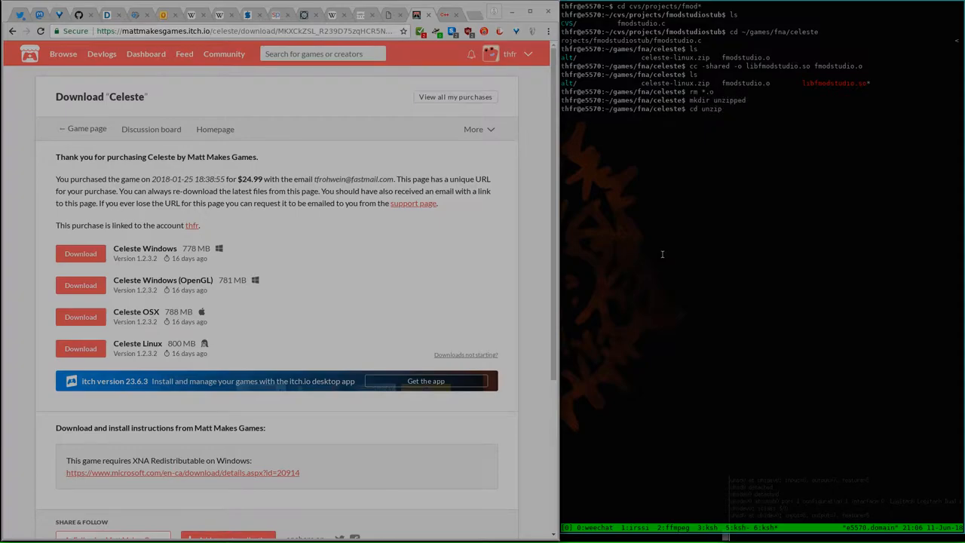
{"action": "type", "text": "unzipped$ unzip ../*.zip"}
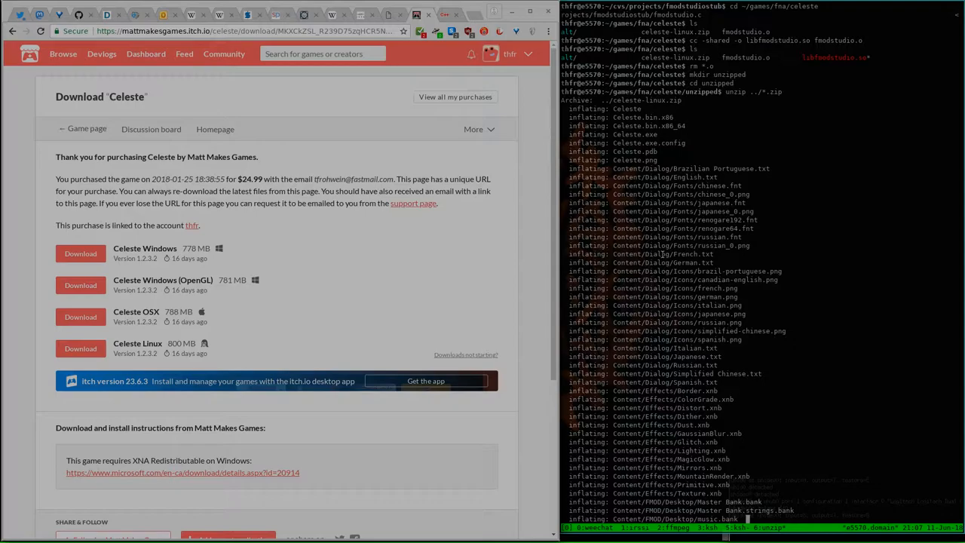
{"action": "mouse_move", "coordinate": [749, 412]}
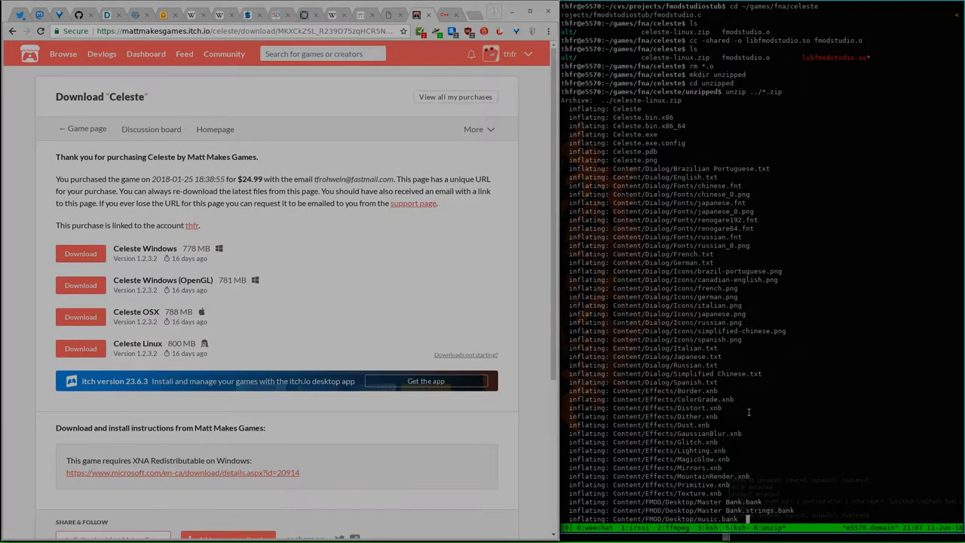
{"action": "mouse_move", "coordinate": [836, 383]}
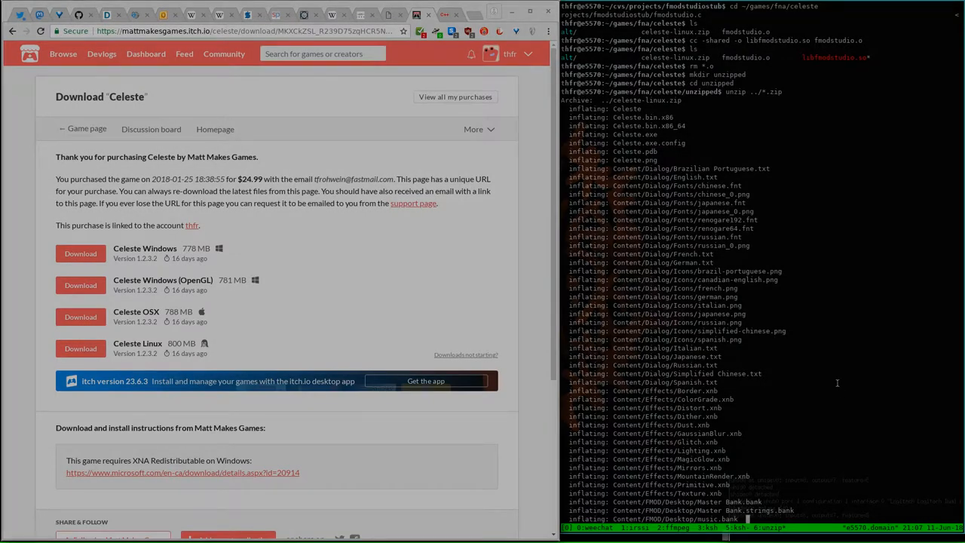
{"action": "scroll", "scroll_direction": "down", "scroll_amount": 3}
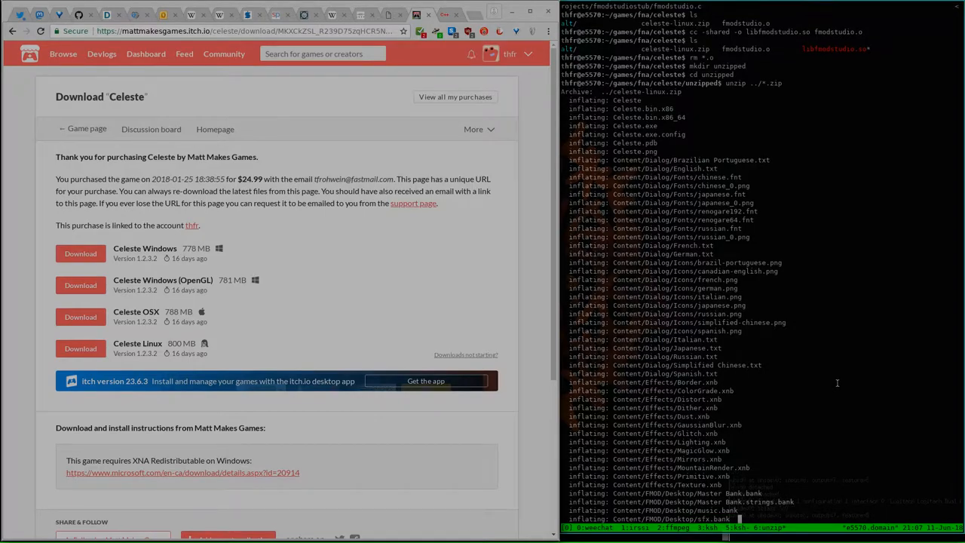
{"action": "scroll", "scroll_direction": "down", "scroll_amount": 3}
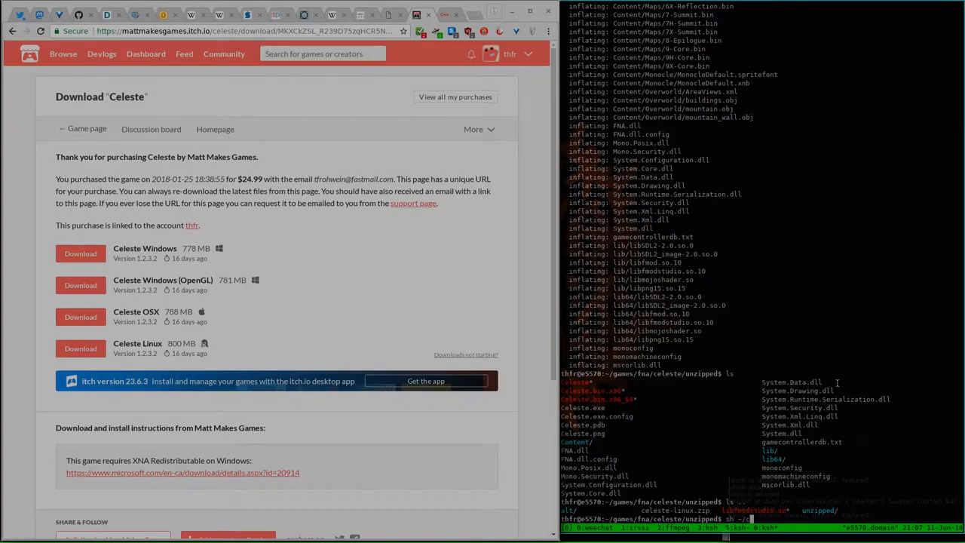
- Run fnaify from ~/cvs/projects on the Celeste files in the unzipped directory
{"action": "type", "text": "projects/fnaify/fnaify"}
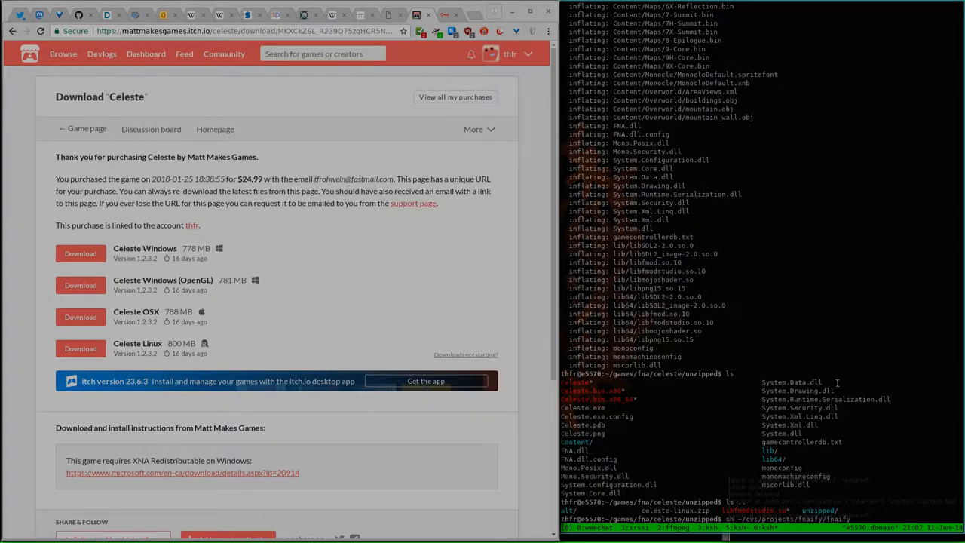
{"action": "type", "text": "Celeste"}
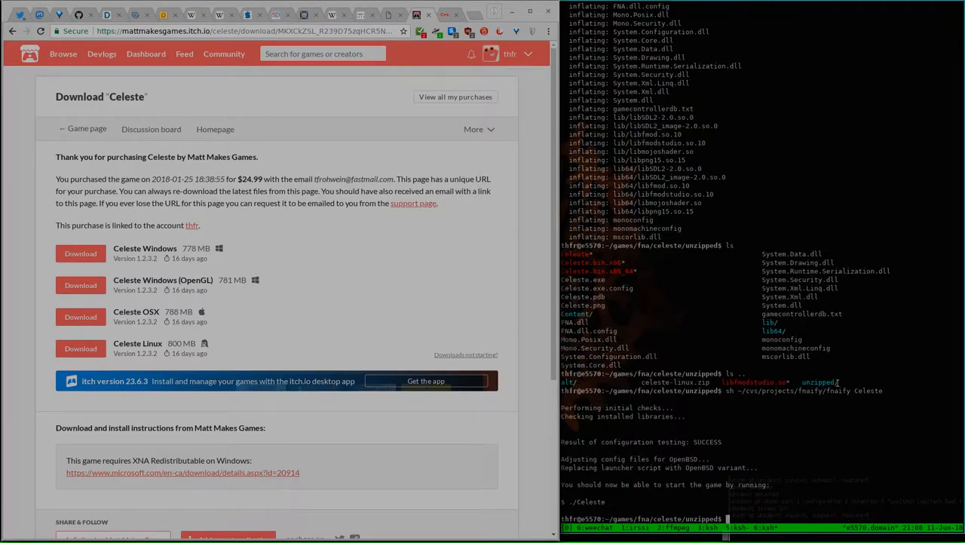
{"action": "type", "text": "cp"}
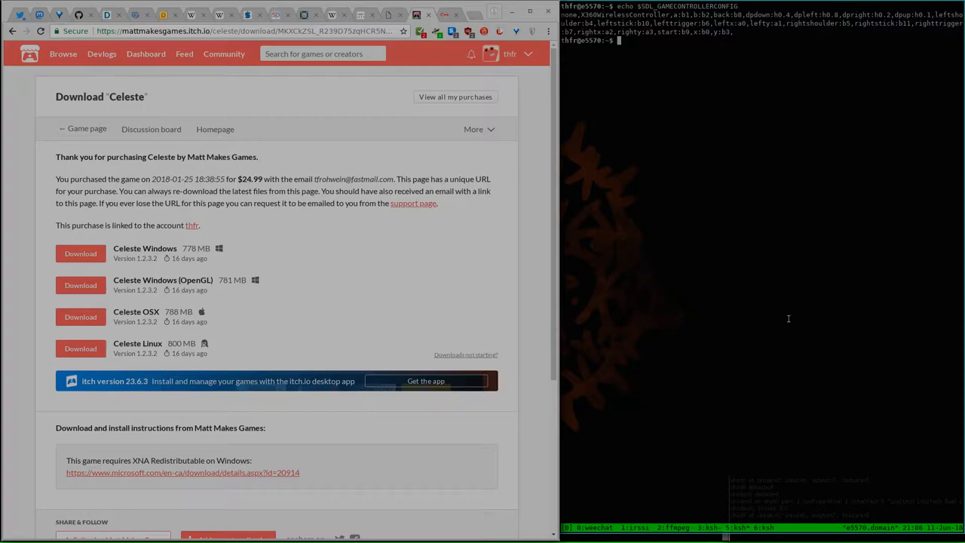
{"action": "mouse_move", "coordinate": [677, 133]}
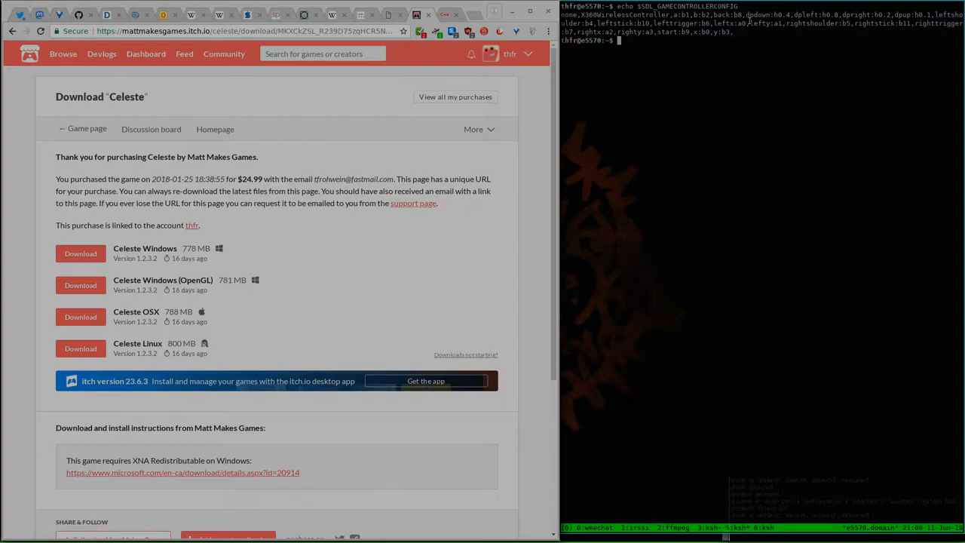
{"action": "mouse_move", "coordinate": [646, 89]}
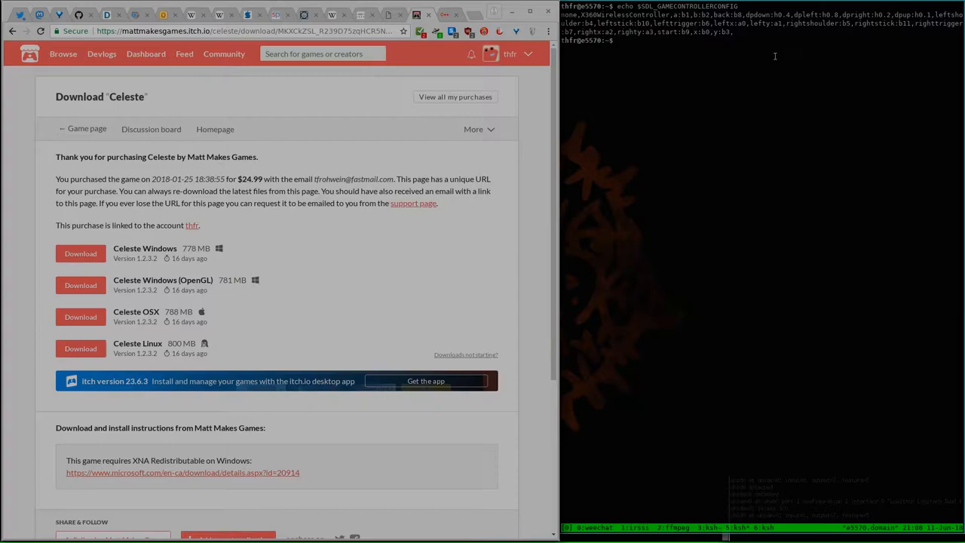
{"action": "mouse_move", "coordinate": [709, 50]}
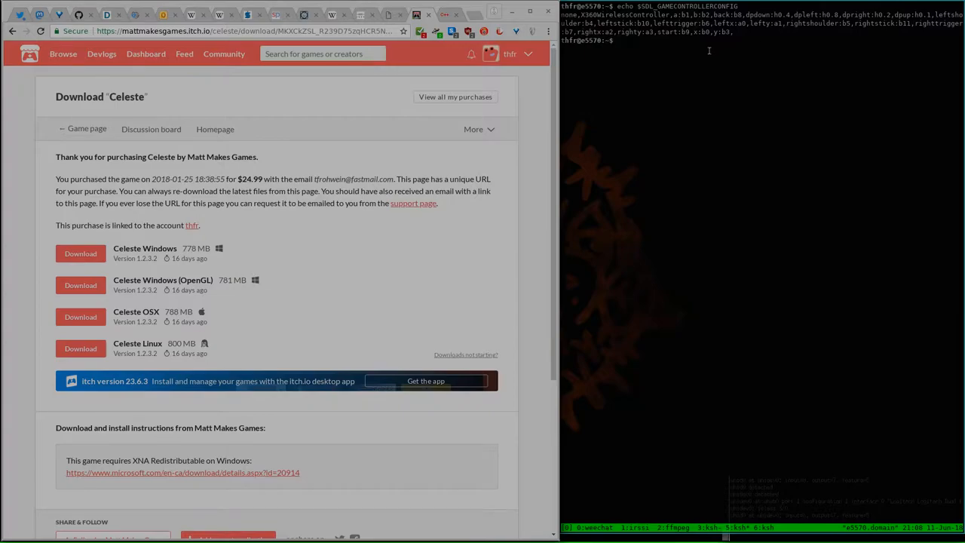
{"action": "mouse_move", "coordinate": [679, 61]}
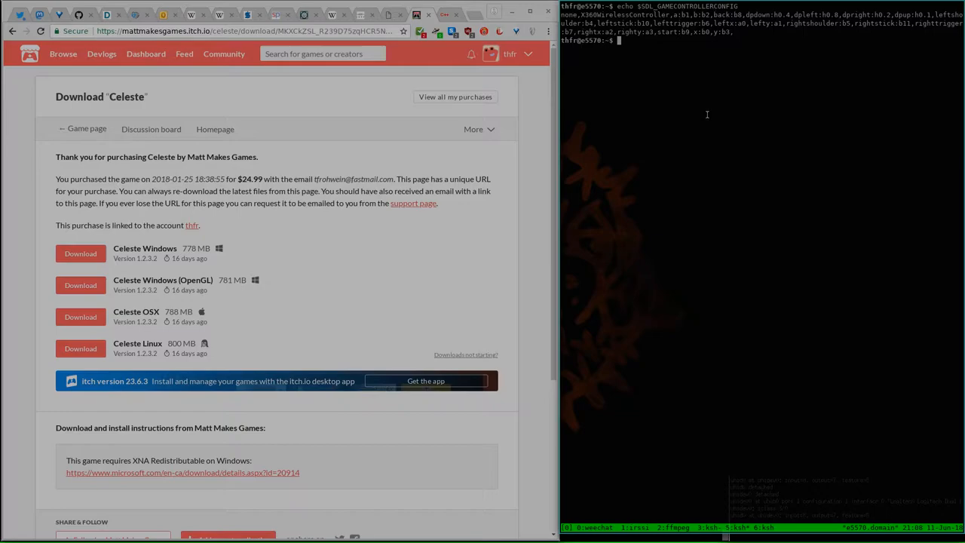
{"action": "mouse_move", "coordinate": [680, 76]}
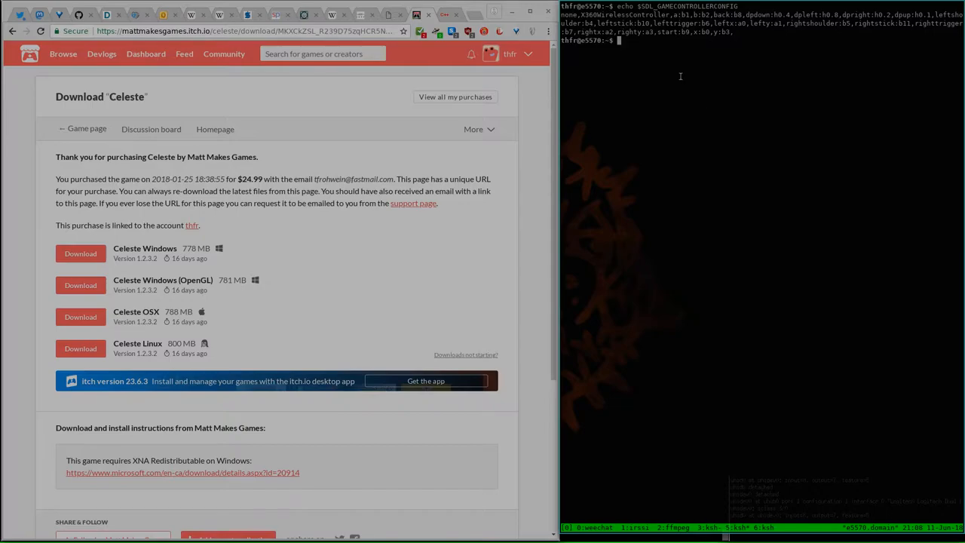
{"action": "mouse_move", "coordinate": [677, 37]}
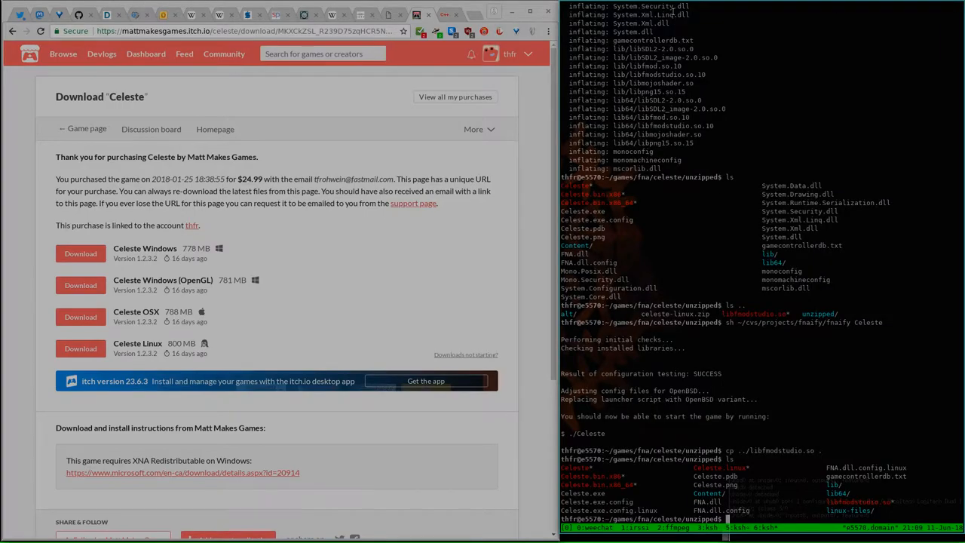
- Copy libfmodstudio.so into the unzipped folder and launch ./Celeste
{"action": "type", "text": ".Cel"}
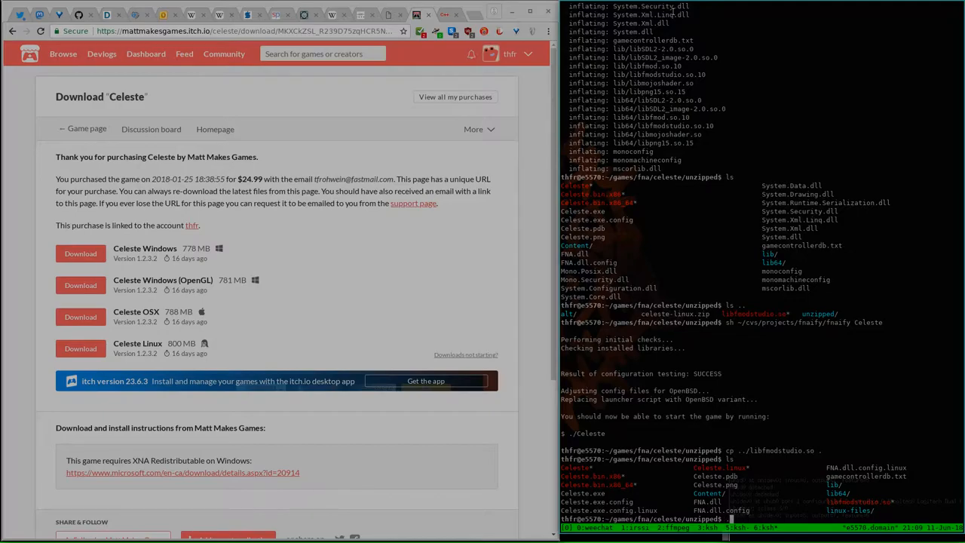
{"action": "type", "text": "./Celeste"}
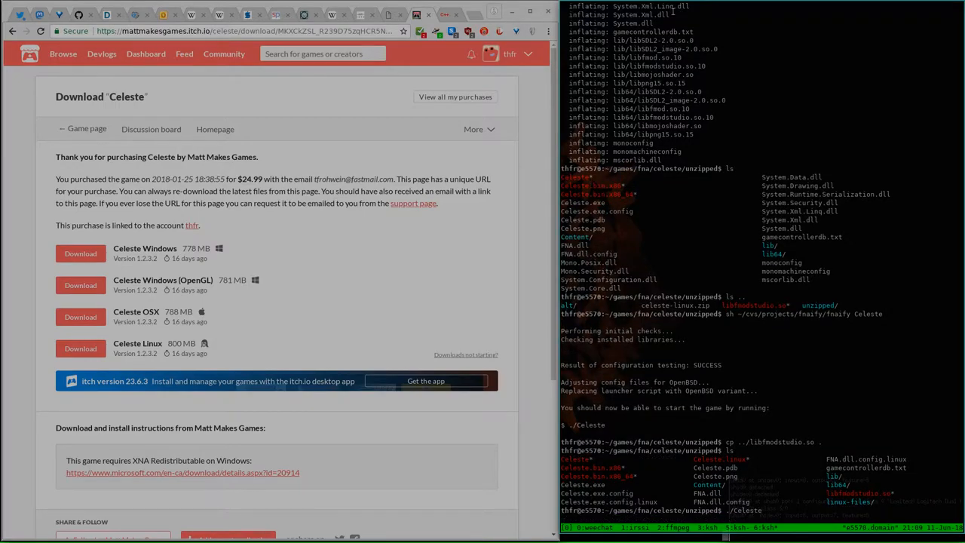
{"action": "scroll", "scroll_direction": "down", "scroll_amount": 3}
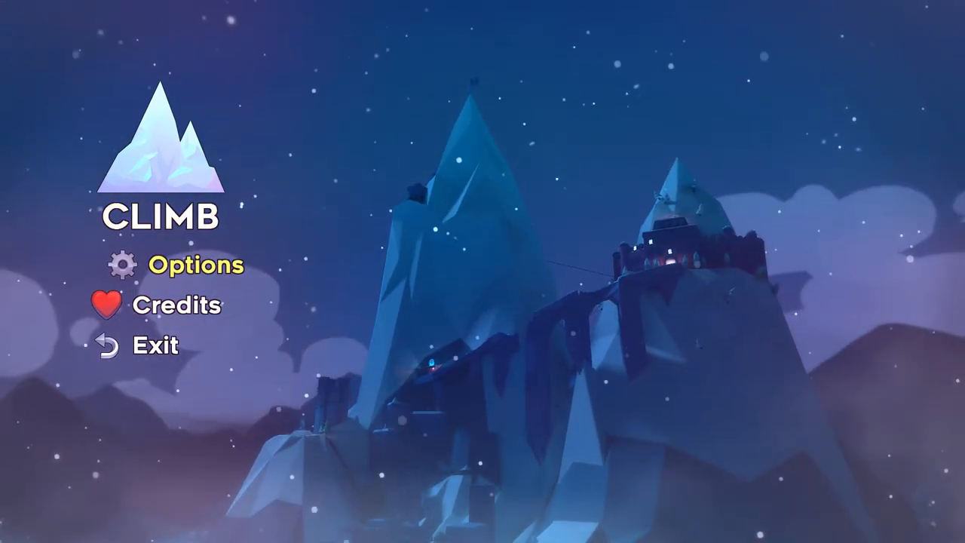
- Browse Celeste's options screen, then bring up the Madeline save file
{"action": "left_click", "coordinate": [198, 265]}
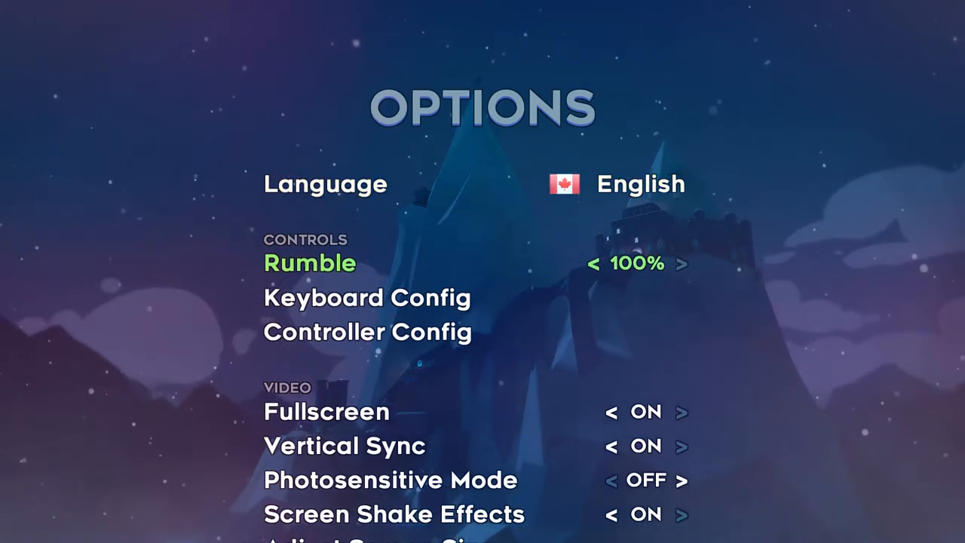
{"action": "scroll", "scroll_direction": "down", "scroll_amount": 3}
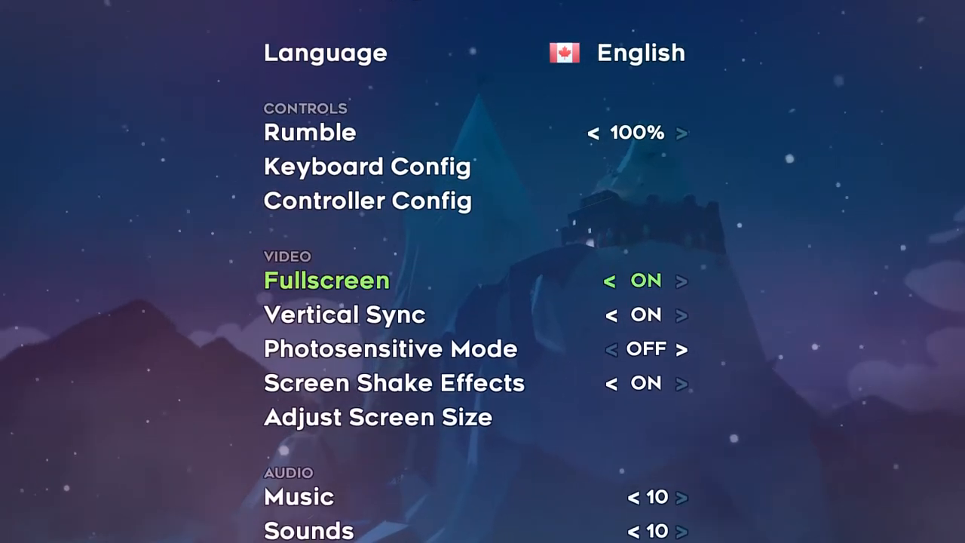
{"action": "scroll", "scroll_direction": "down", "scroll_amount": 3}
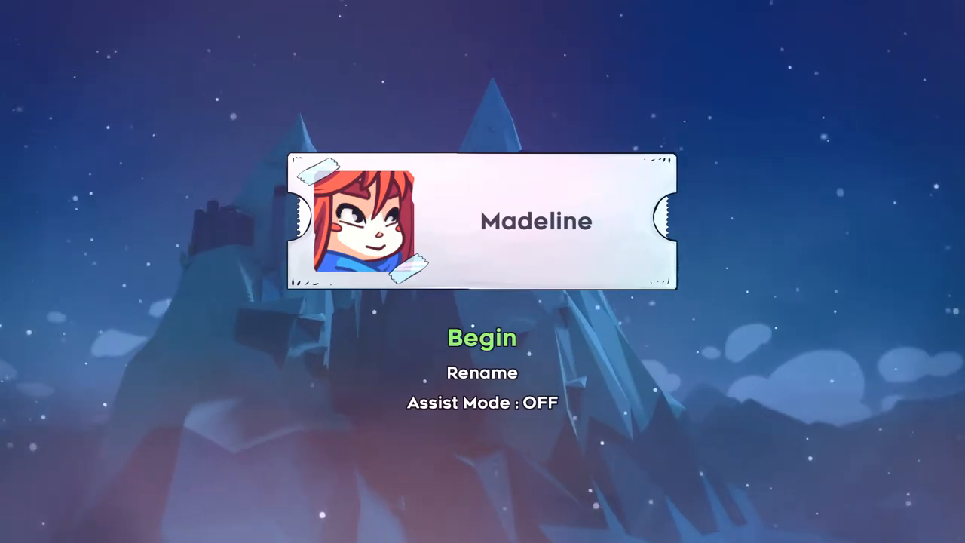
- Begin the Madeline save and play the opening through to the campsite scene
{"action": "left_click", "coordinate": [482, 337]}
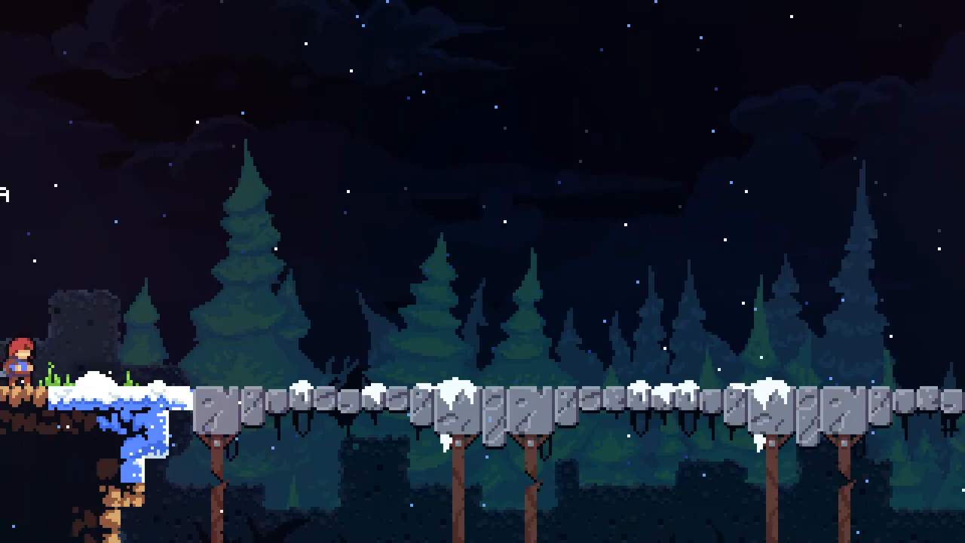
{"action": "key", "text": "right"}
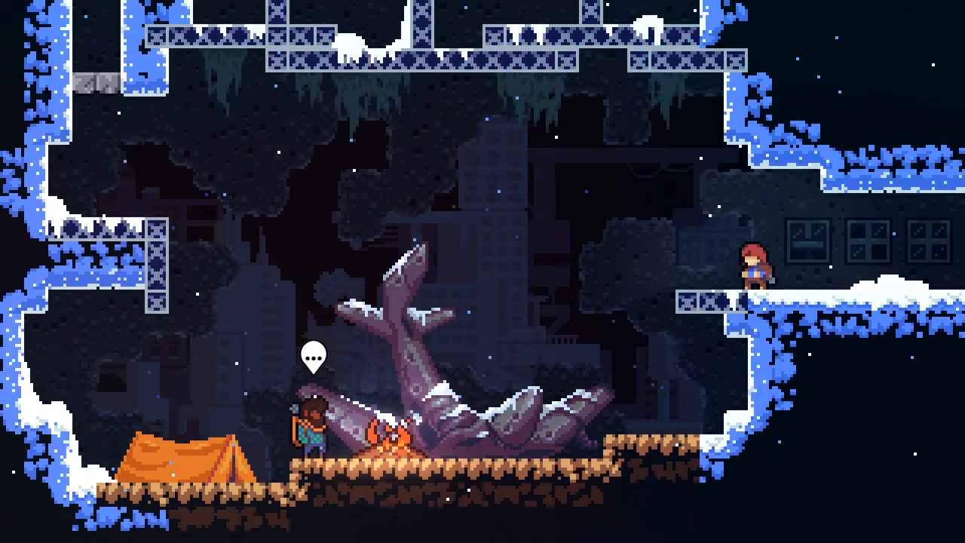
- Pause Celeste, save progress and quit the game
{"action": "key", "text": "Escape"}
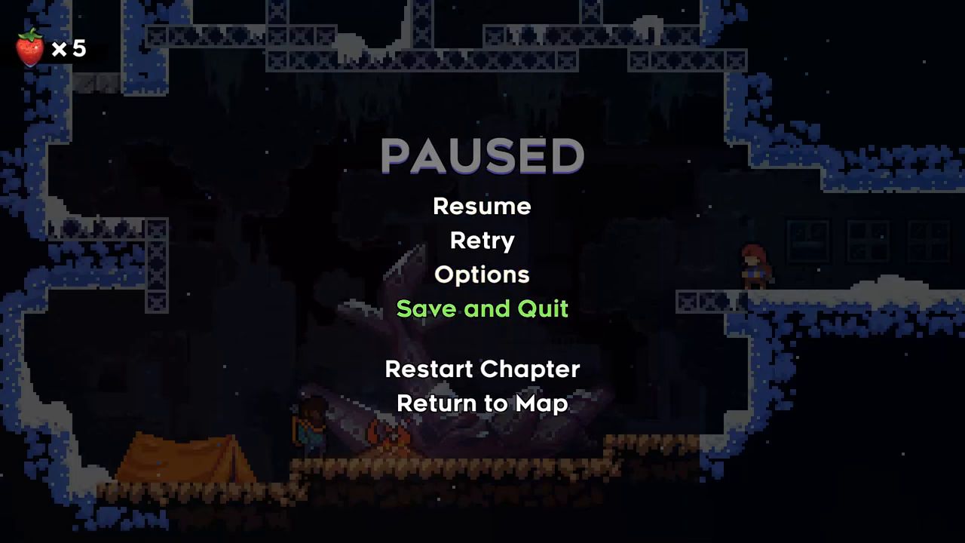
{"action": "left_click", "coordinate": [482, 309]}
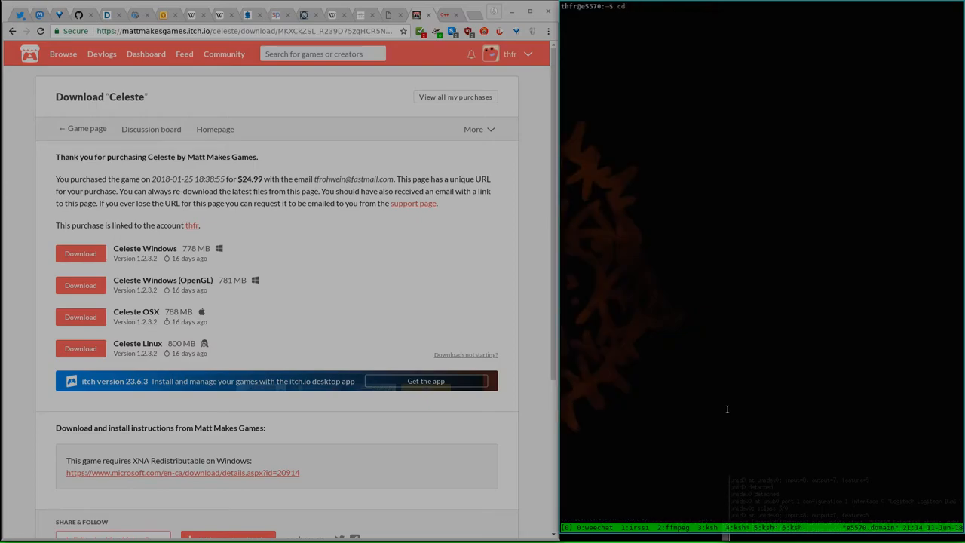
- In /tmp, run cvs -d anoncvs checkout -Pd projects/fmodstudiostub
{"action": "key", "text": "Return"}
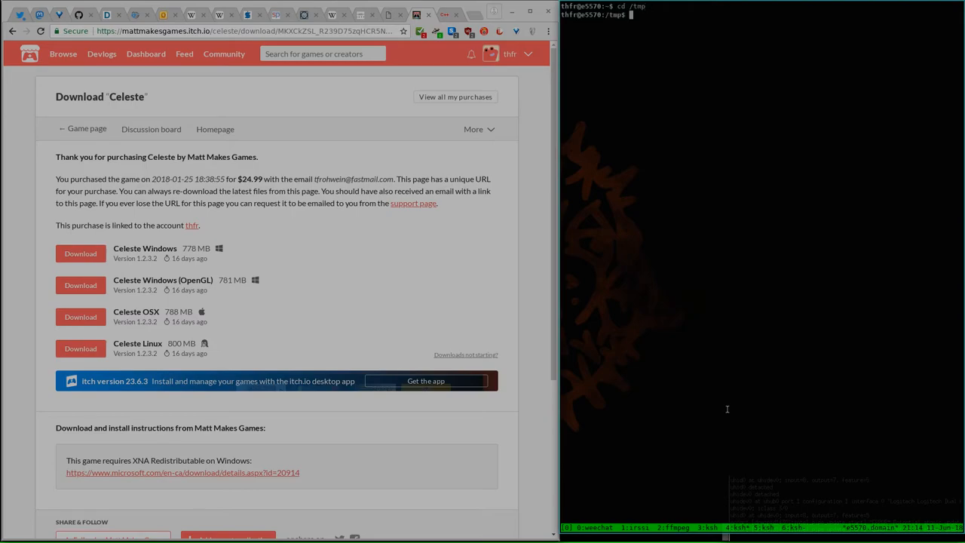
{"action": "type", "text": "cvs"}
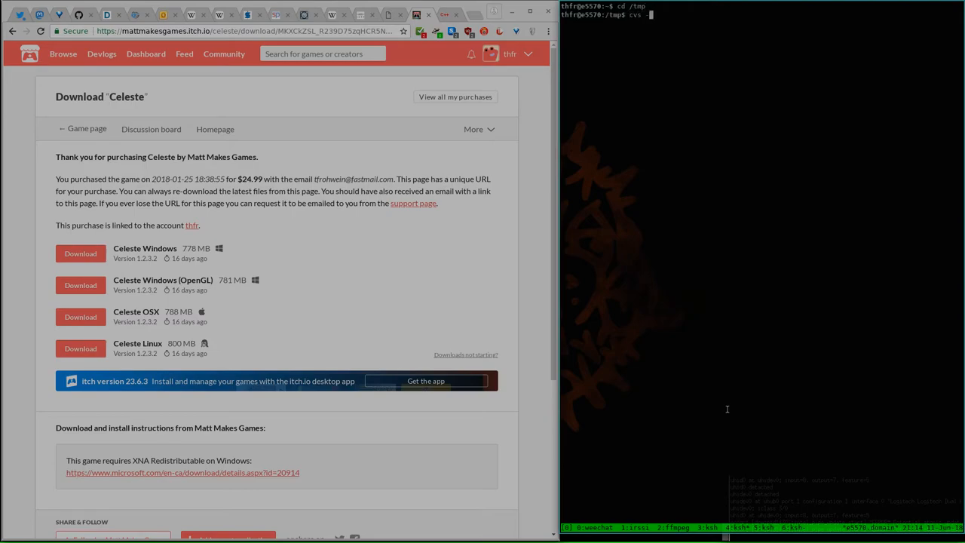
{"action": "type", "text": "-d ano"}
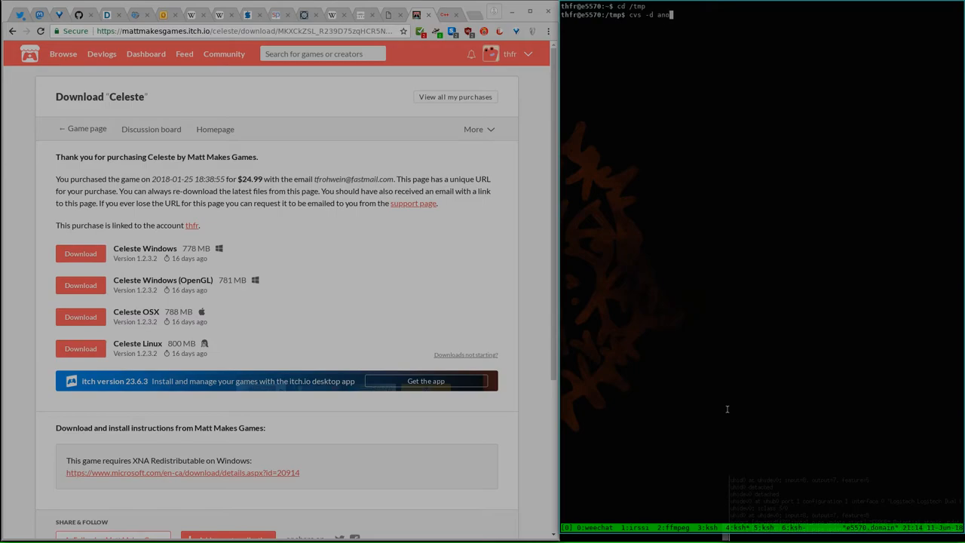
{"action": "type", "text": "ncvs@anoncv"}
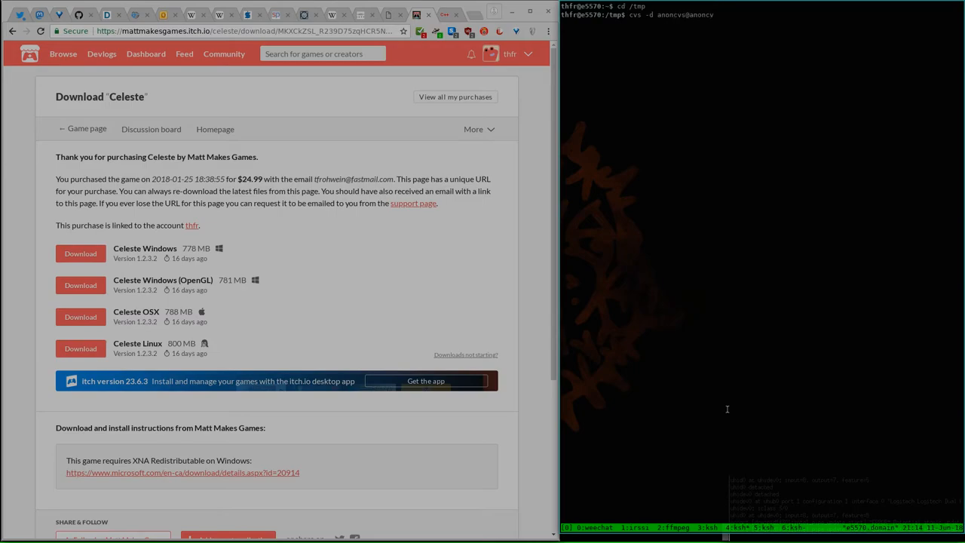
{"action": "type", "text": "s.thfr.info:/cvs"}
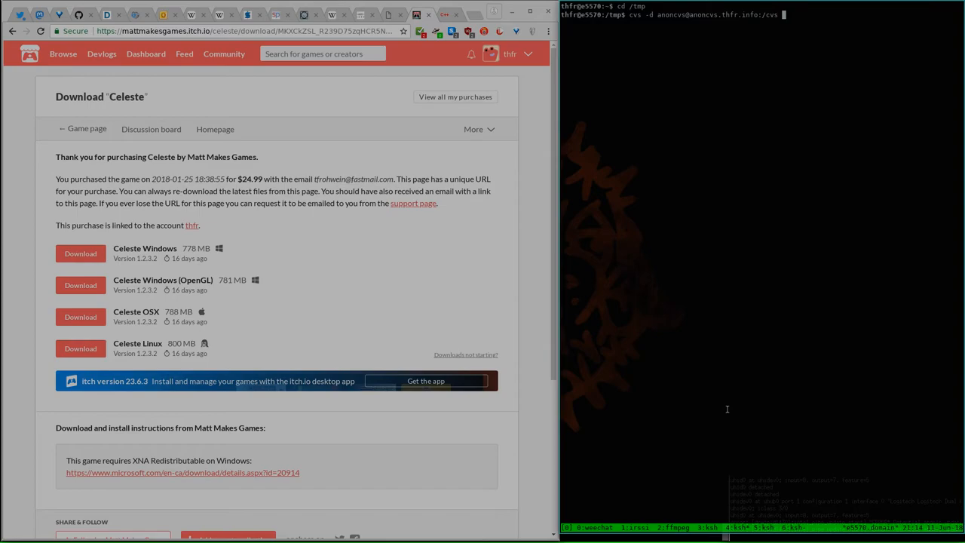
{"action": "type", "text": "checkout"}
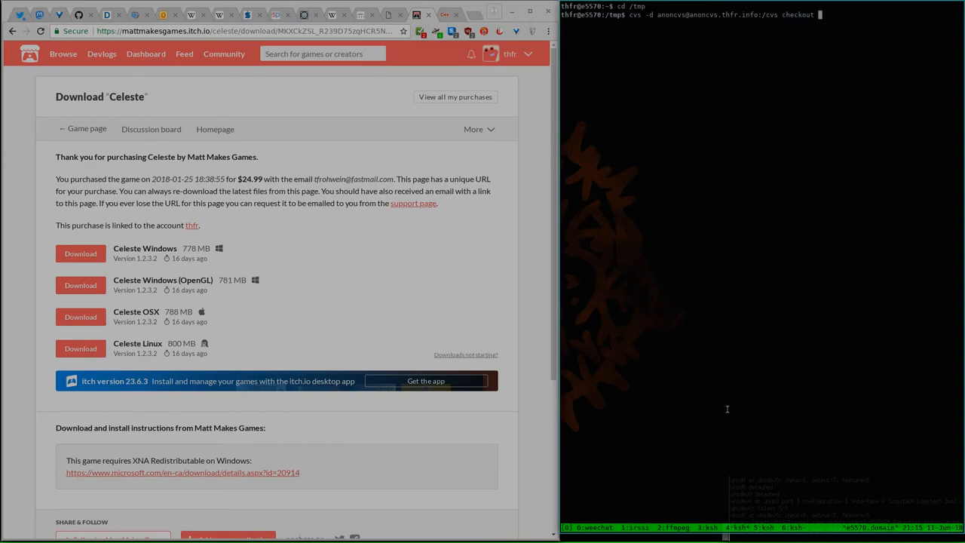
{"action": "type", "text": "-P"}
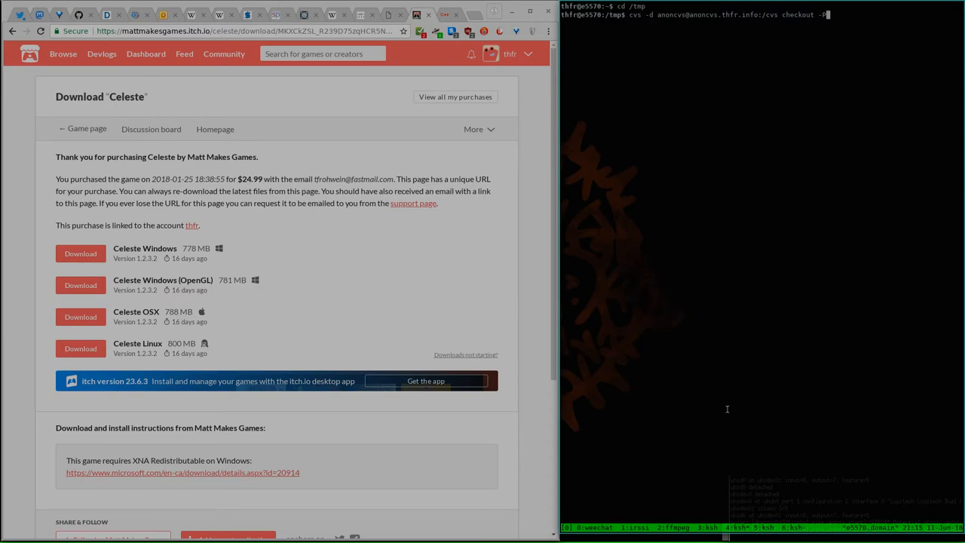
{"action": "type", "text": "d"}
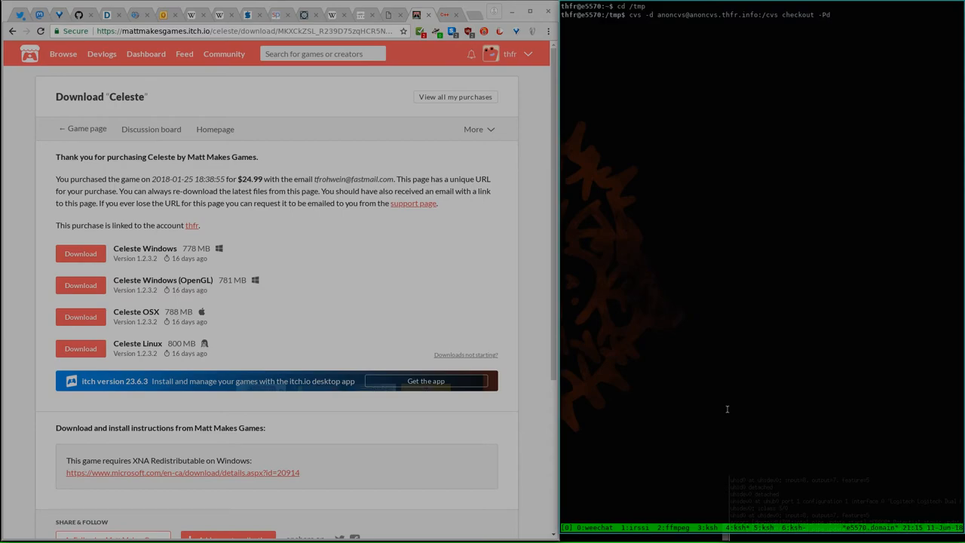
{"action": "type", "text": "projects/fmodstudiostub"}
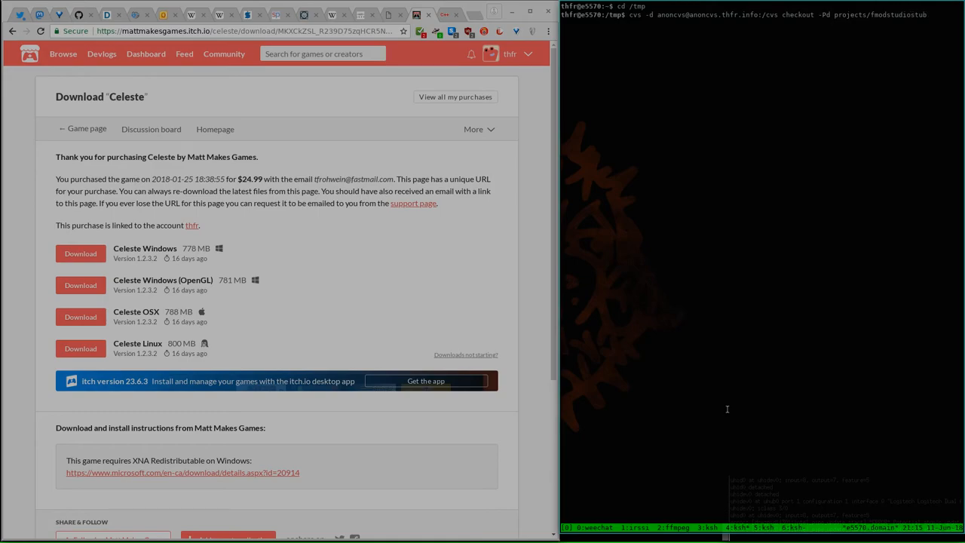
{"action": "key", "text": "Return"}
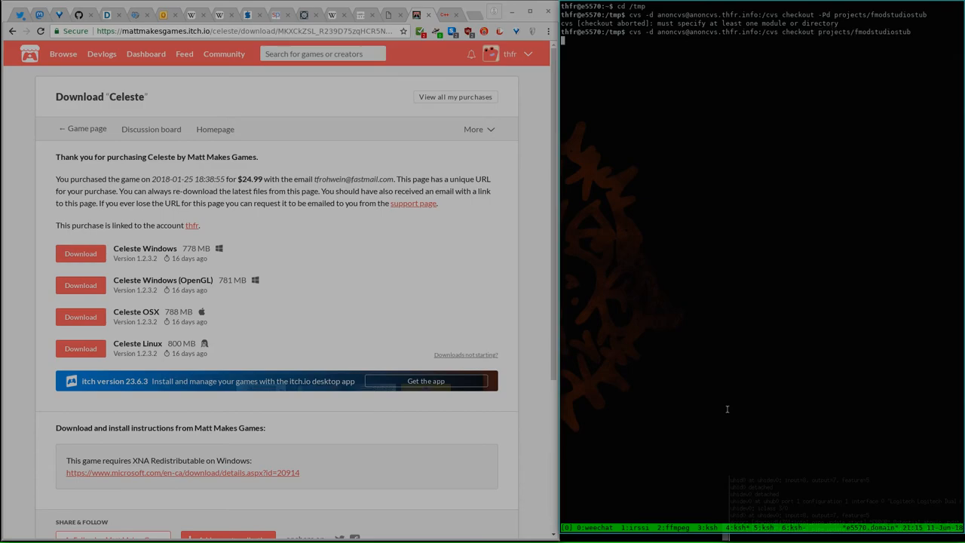
- Finish the checkout and list projects/fmodstudiostub, showing CVS/ and fmodstudio.c
{"action": "key", "text": "Return"}
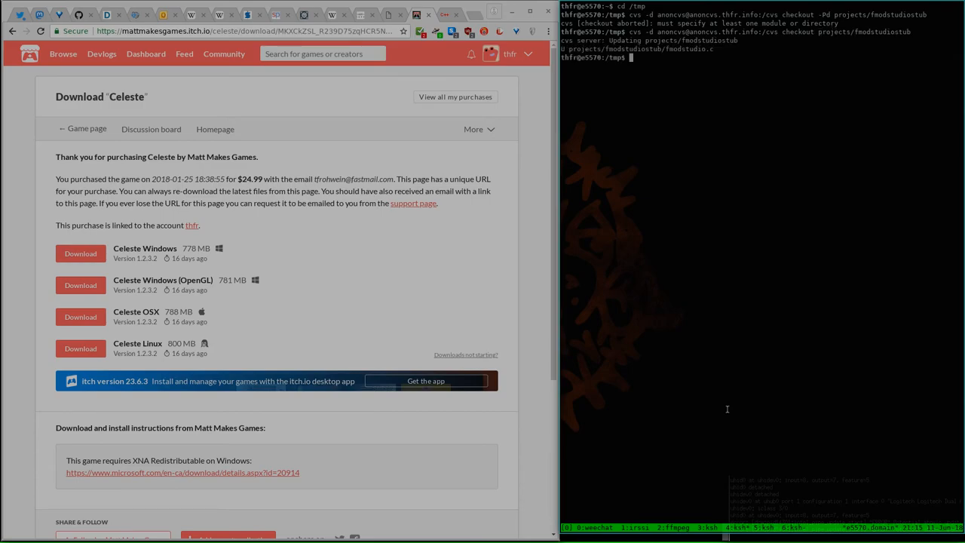
{"action": "type", "text": "ls"}
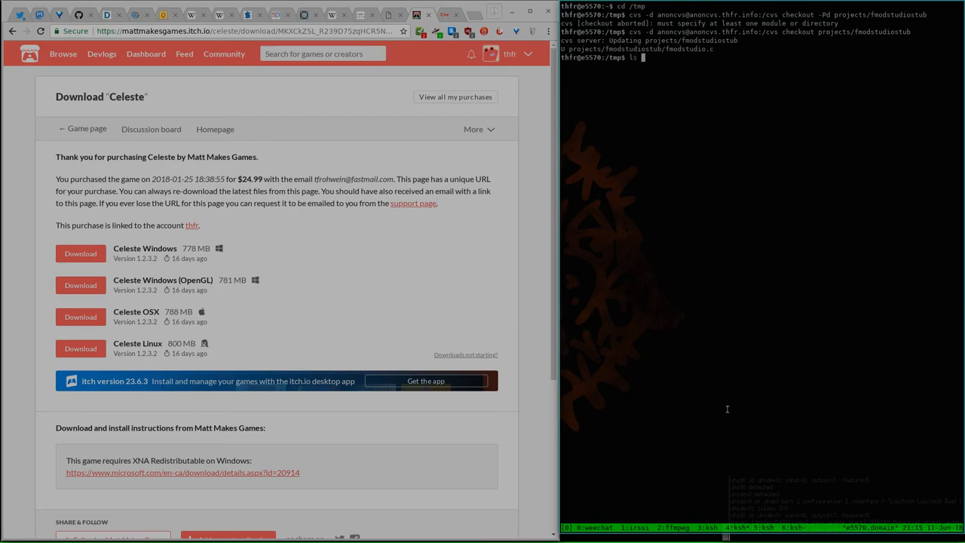
{"action": "type", "text": "projects"}
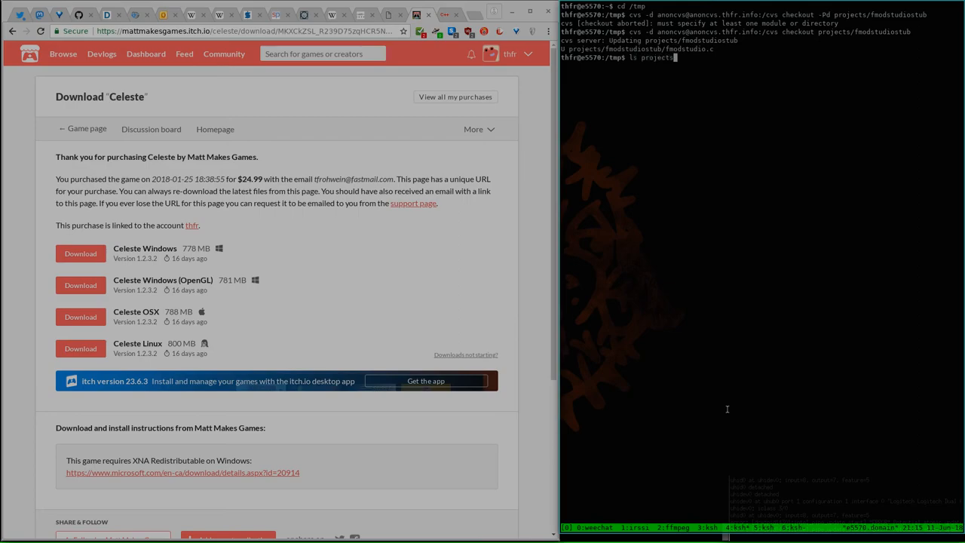
{"action": "type", "text": "fmodstudio"}
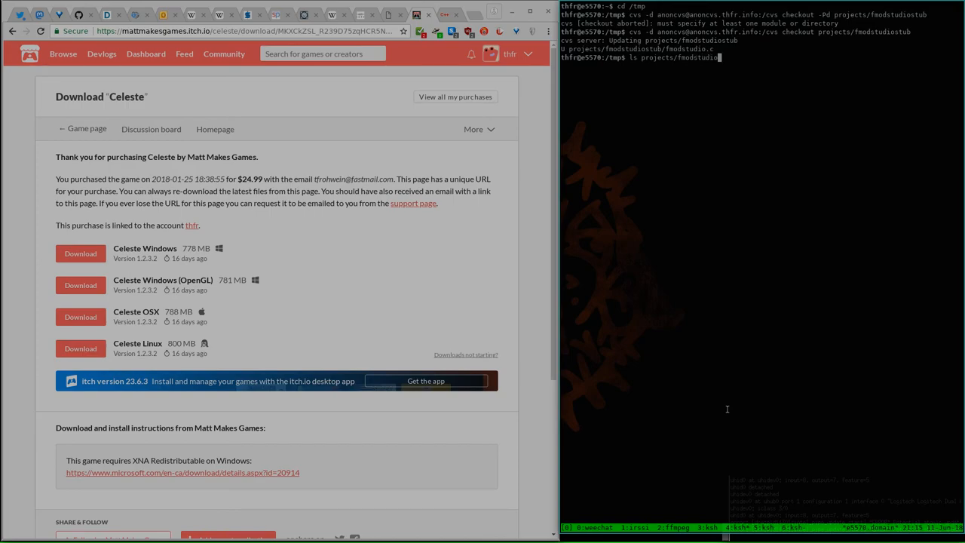
{"action": "key", "text": "Return"}
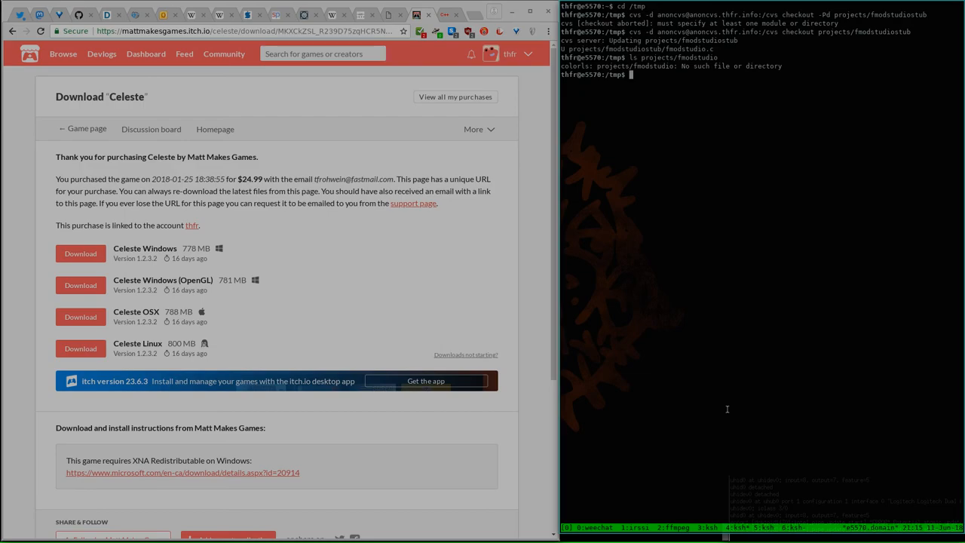
{"action": "type", "text": "ls projects/fmodstudio"}
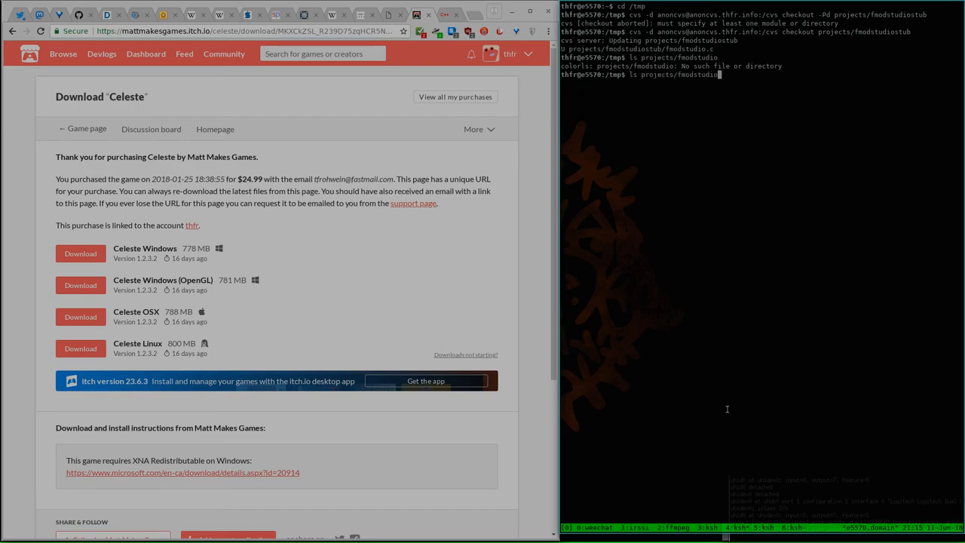
{"action": "key", "text": "Return"}
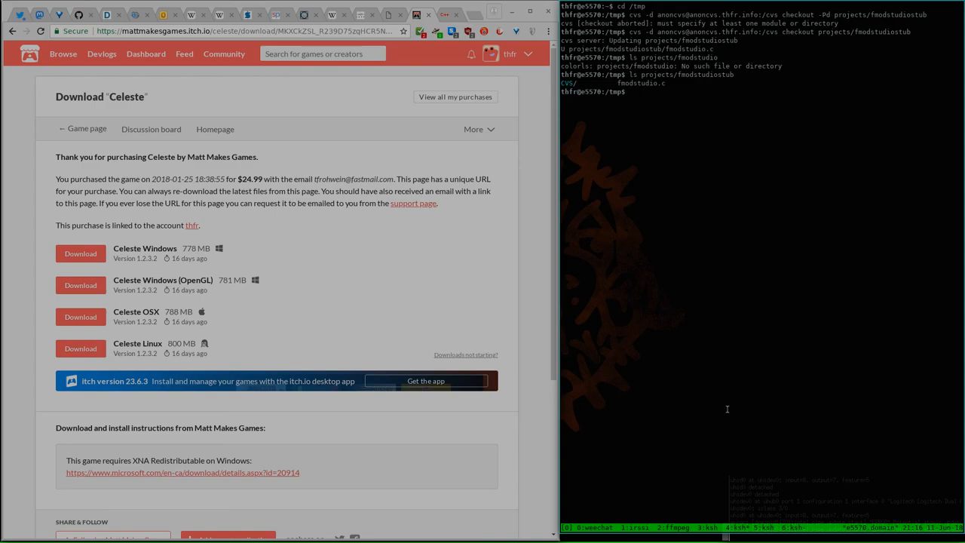
- List /tmp and its projects folder (CVS, fmodstudiostub), then start an rm command
{"action": "key", "text": "Return"}
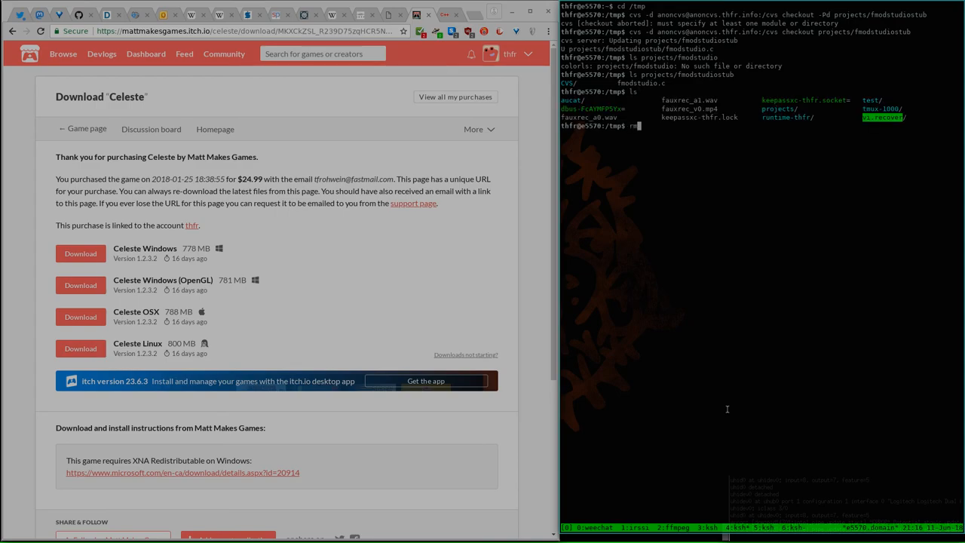
{"action": "type", "text": "ls po"}
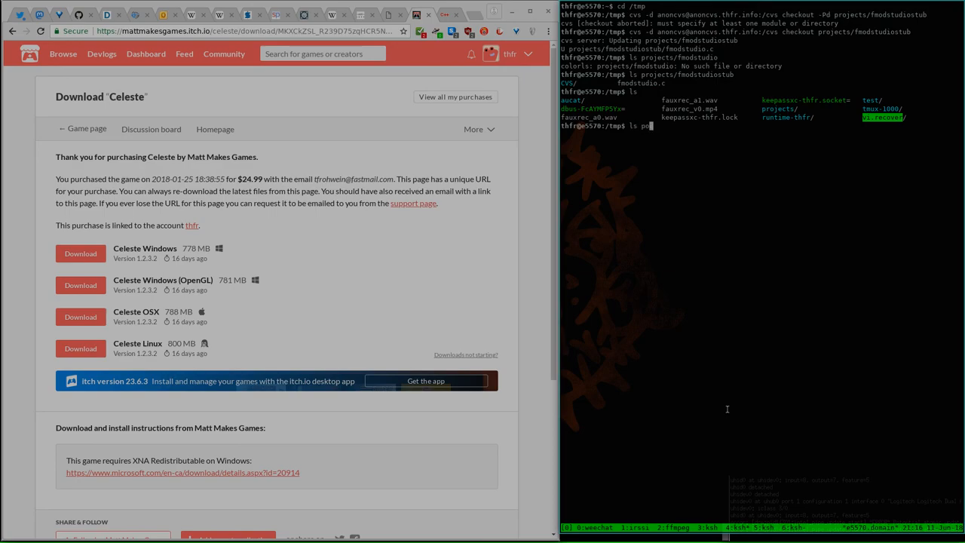
{"action": "key", "text": "Return"}
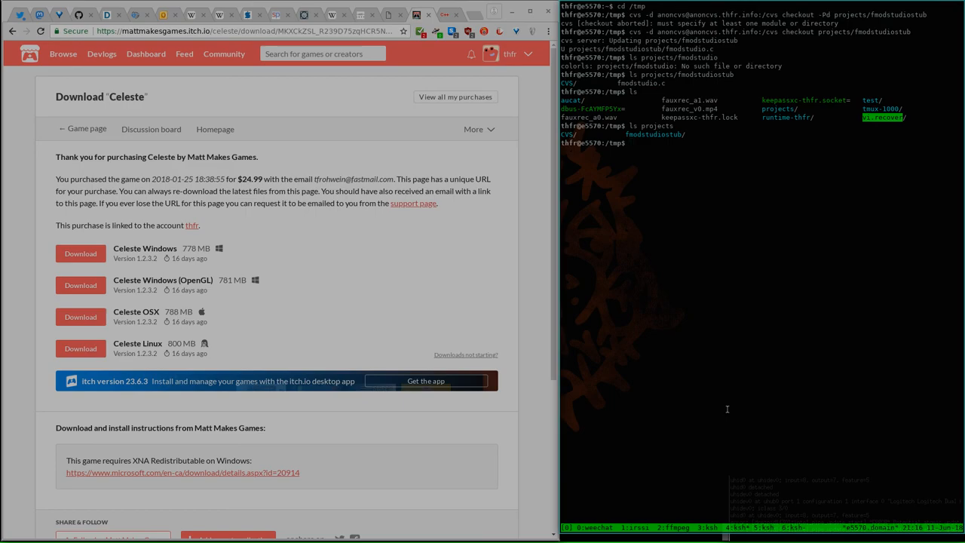
{"action": "type", "text": "rm"}
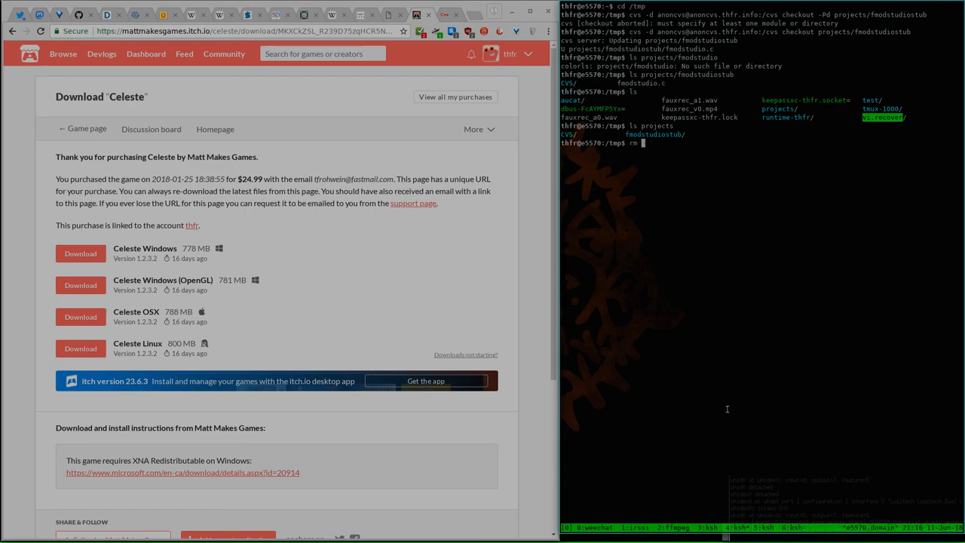